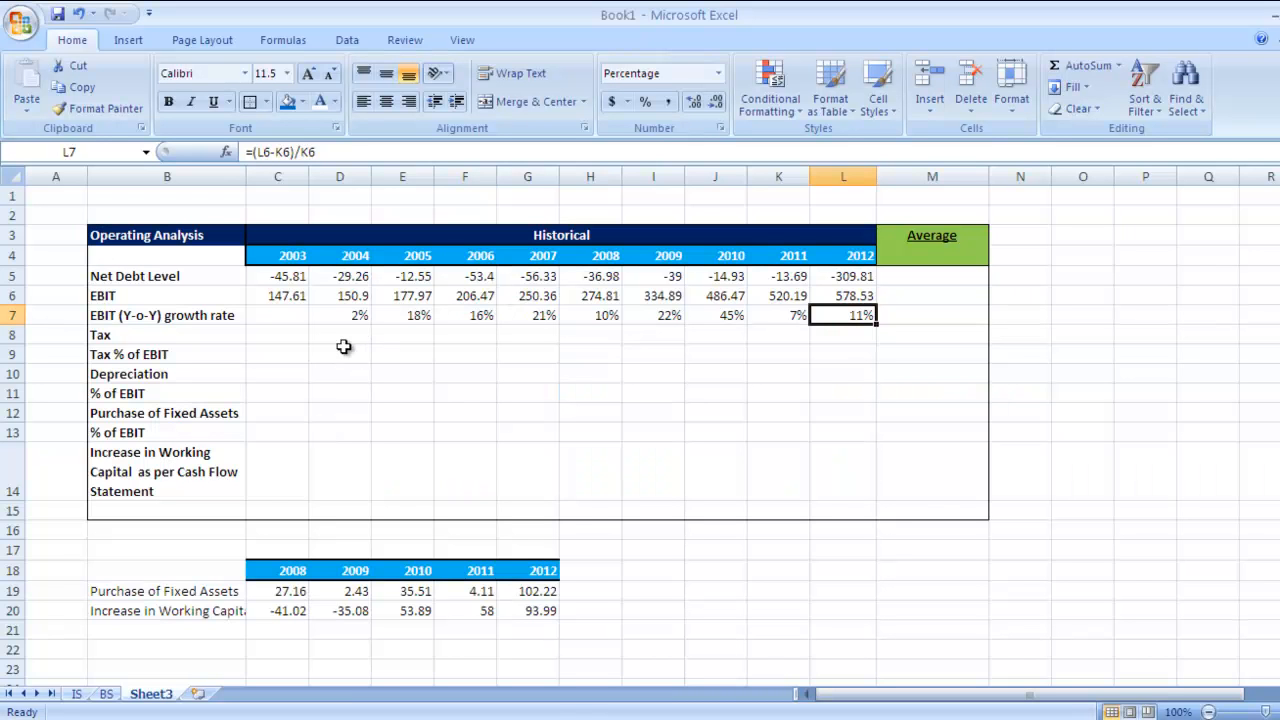
- Link 2003 Tax in C8 to the BS sheet's row-37 tax figure, giving 57.82
left_click(276, 334)
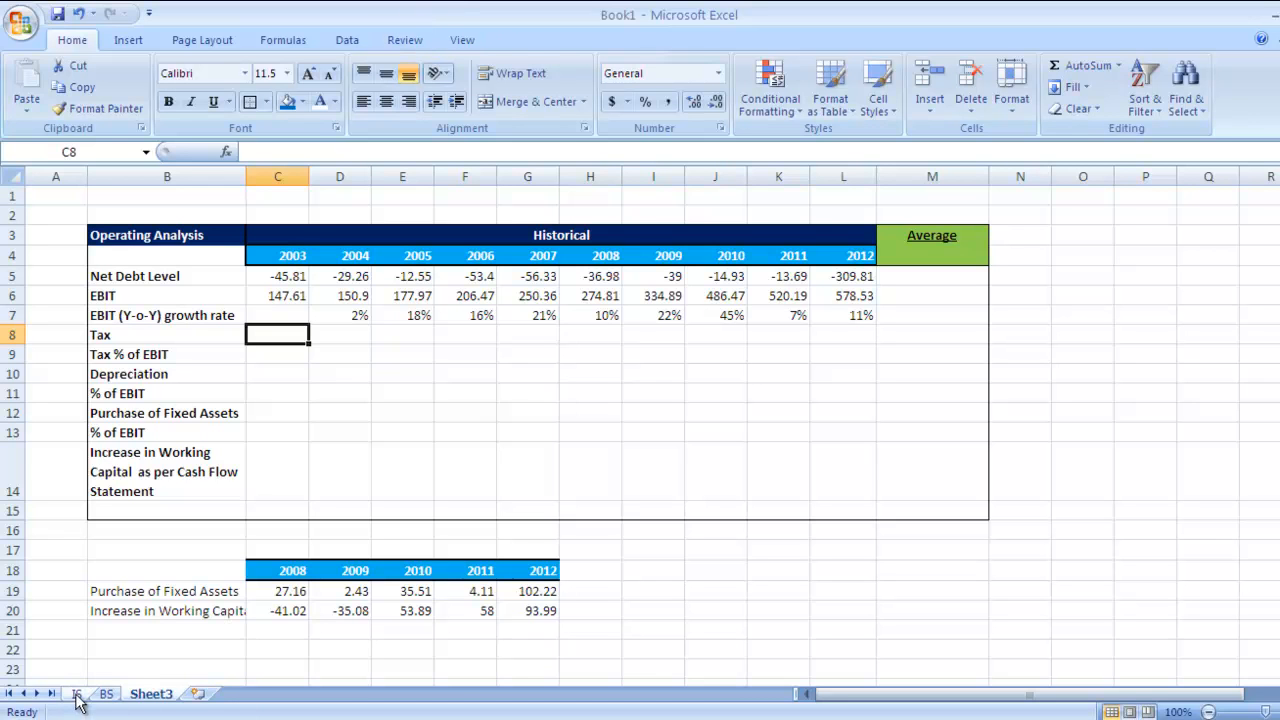
left_click(76, 692)
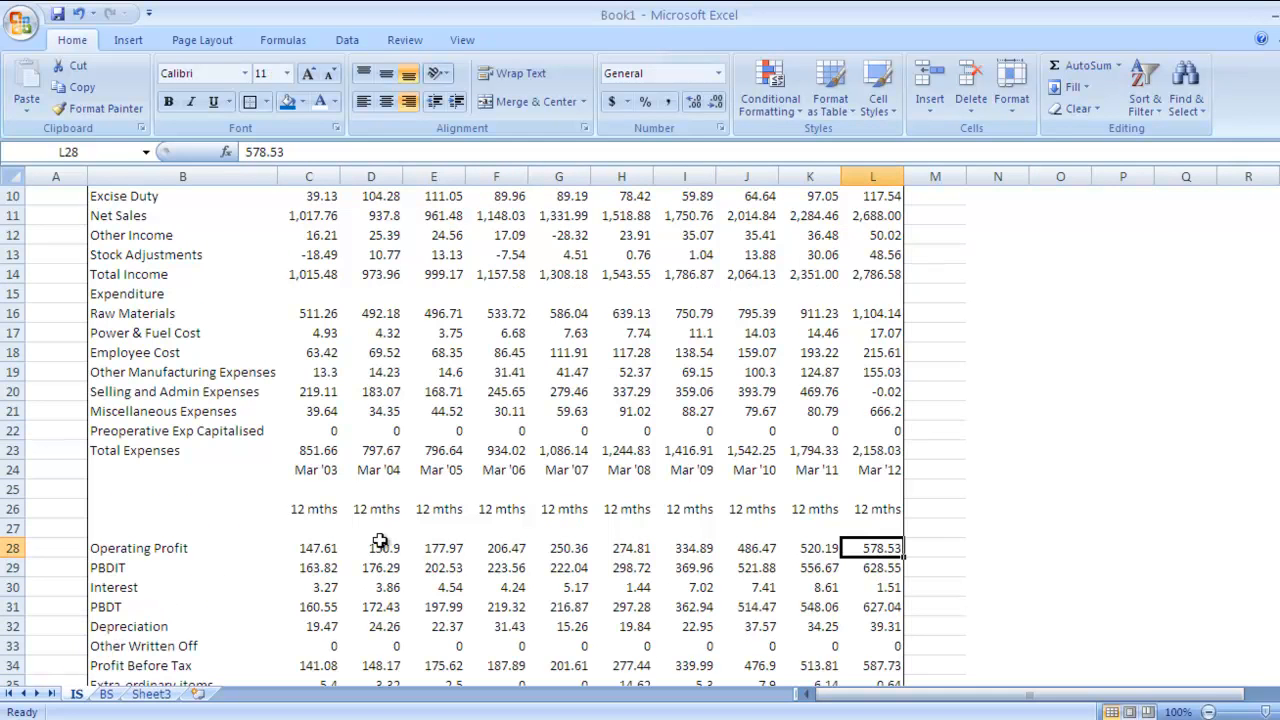
scroll("down", 3)
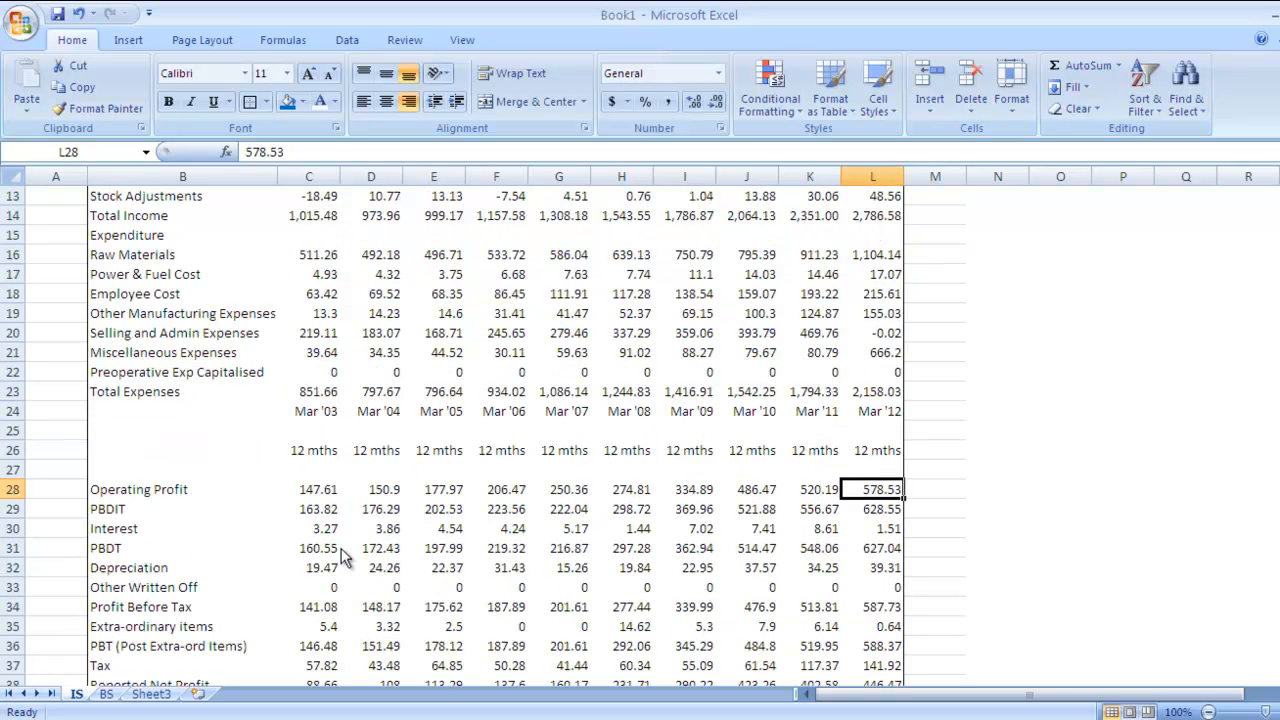
scroll("down", 3)
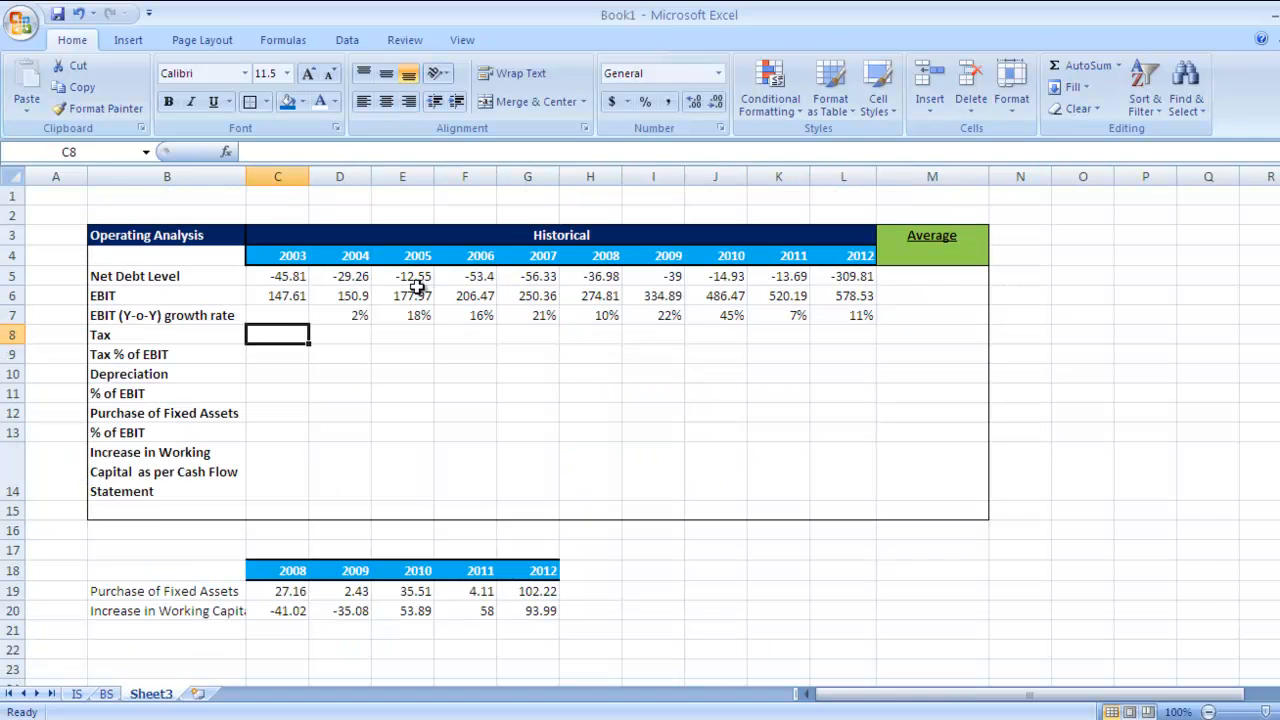
type("=IS!C37")
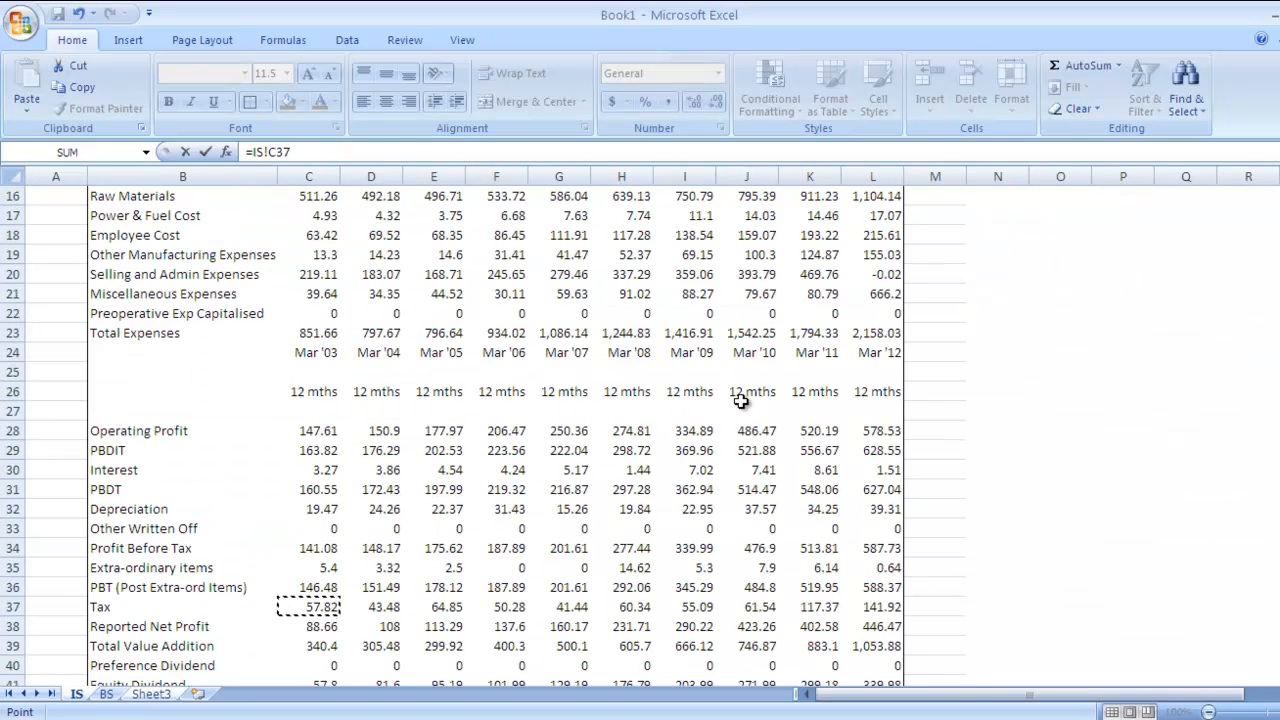
left_click(150, 692)
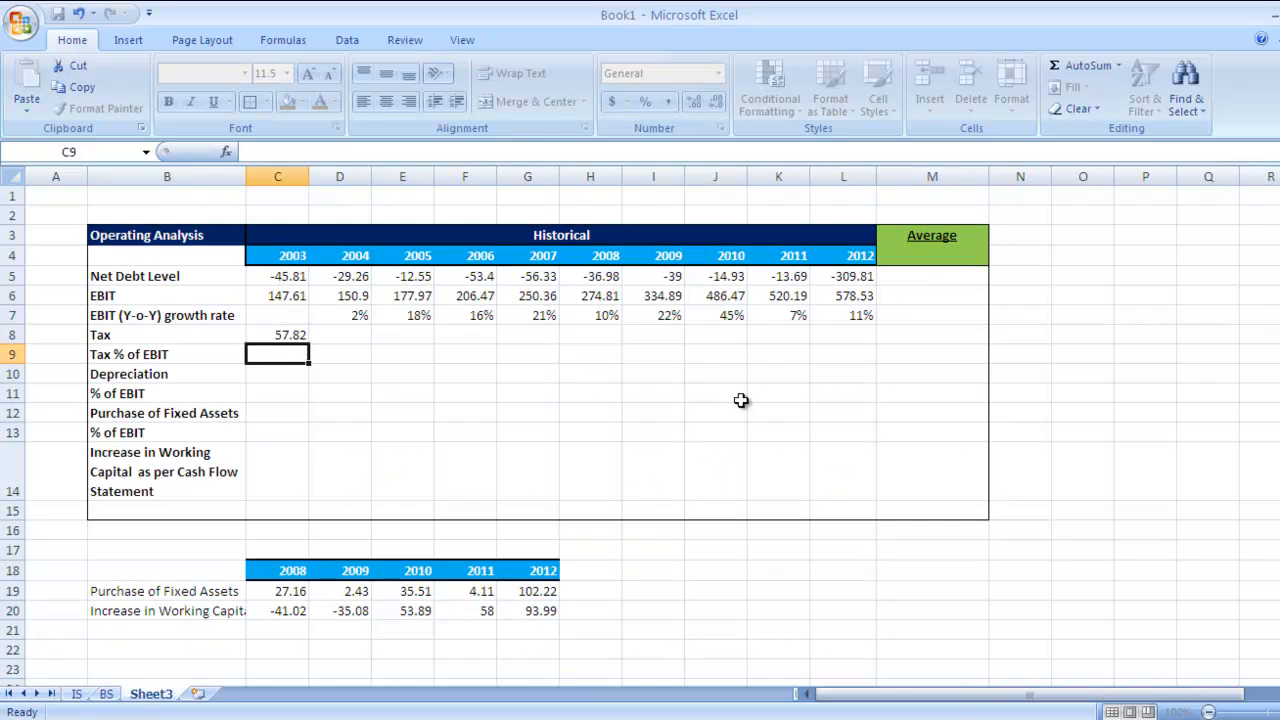
left_click(276, 334)
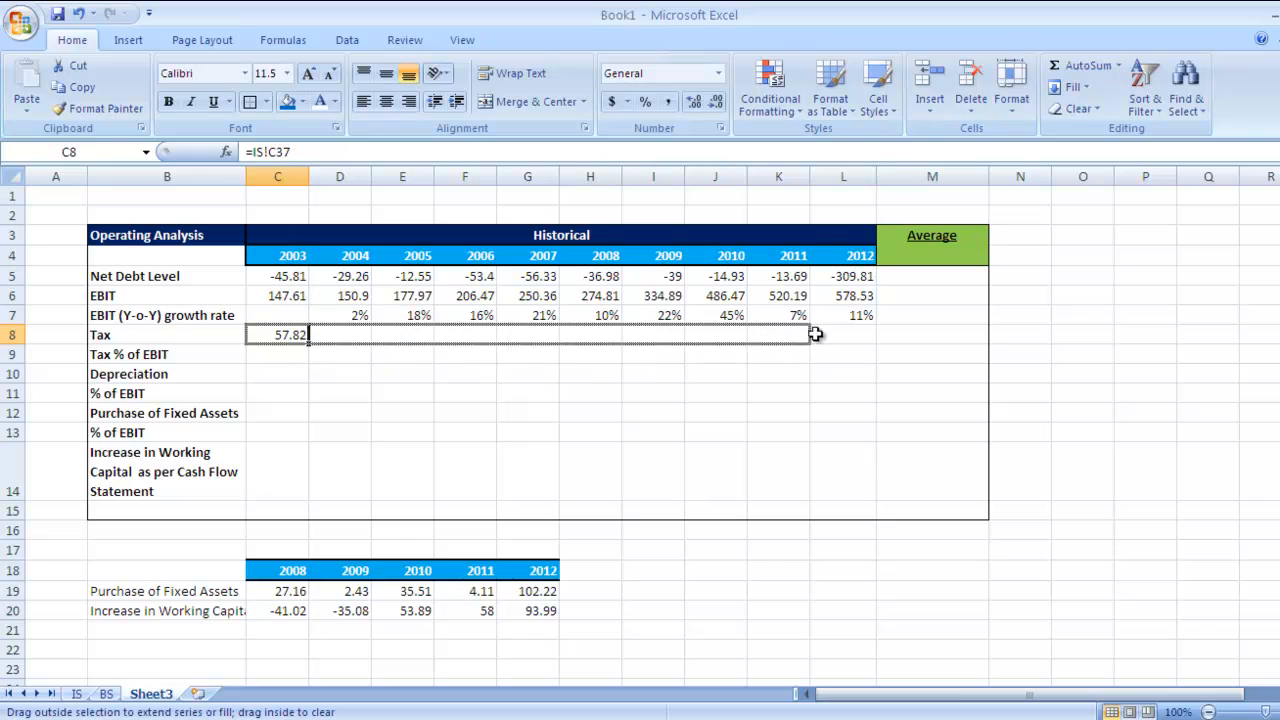
- Copy the Tax link from C8 across to L8 so 2003–2012 are filled
left_click_drag(310, 336, 876, 336)
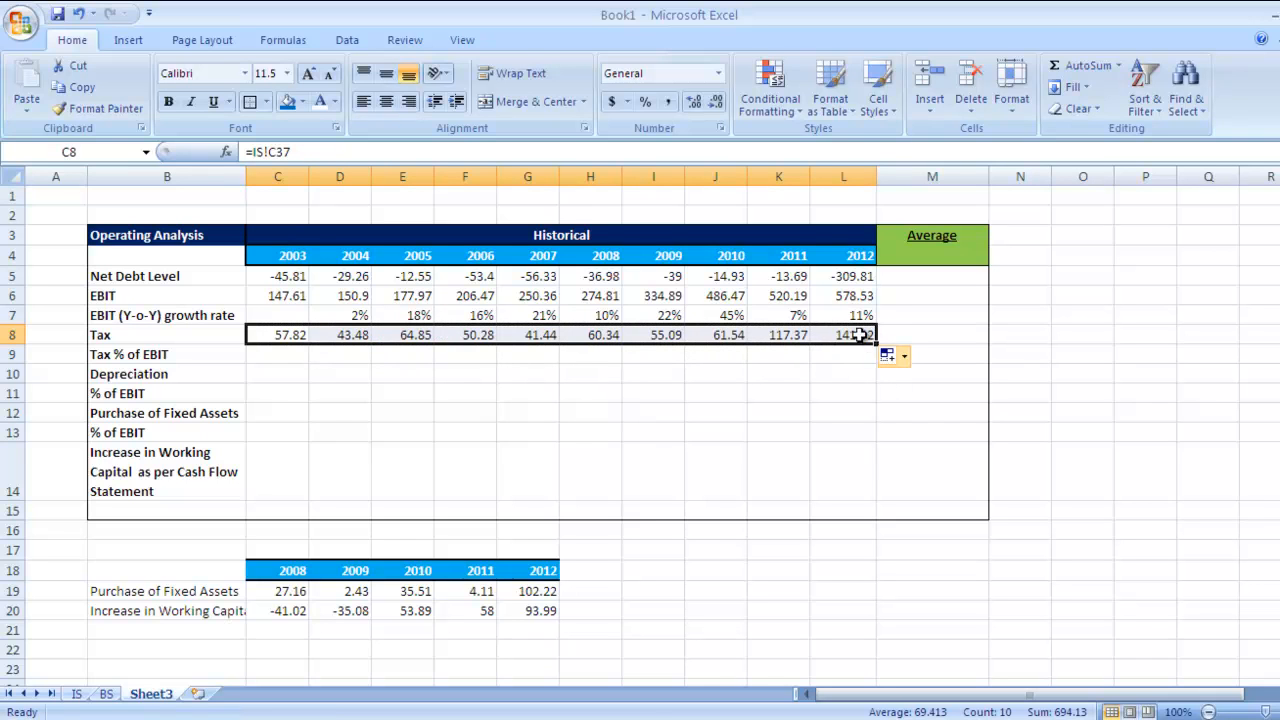
mouse_move(908, 334)
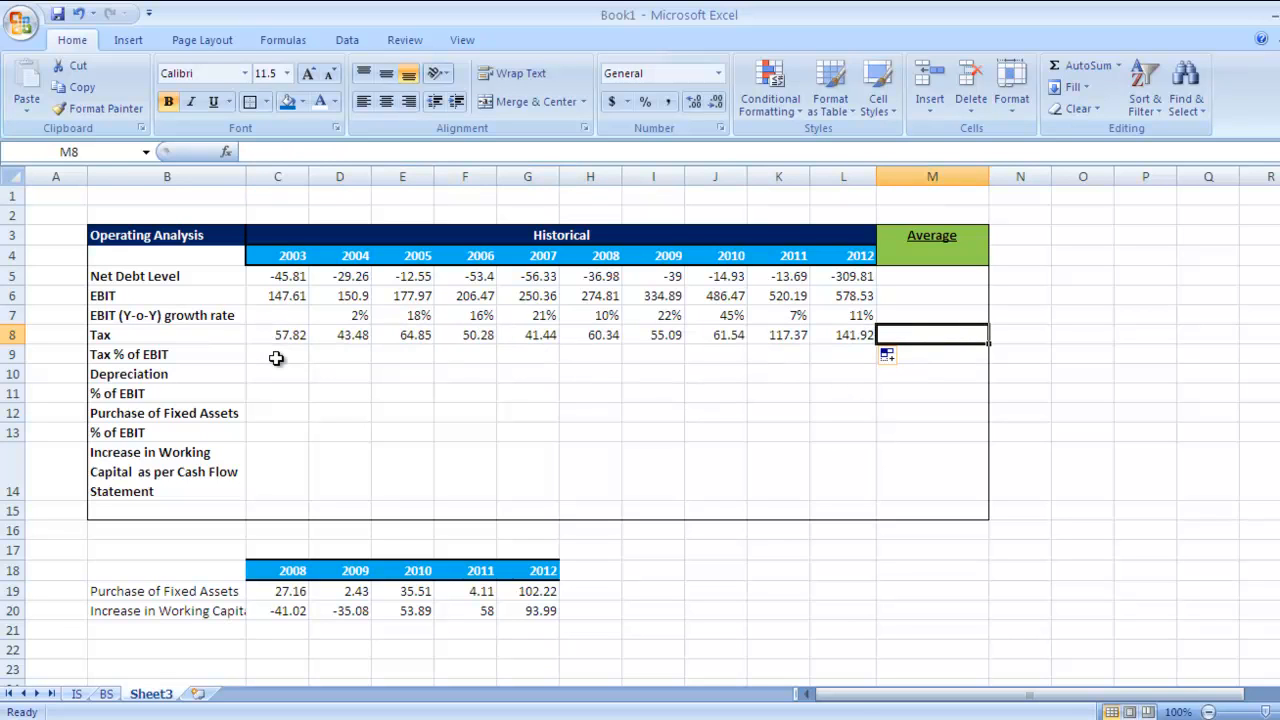
mouse_move(402, 460)
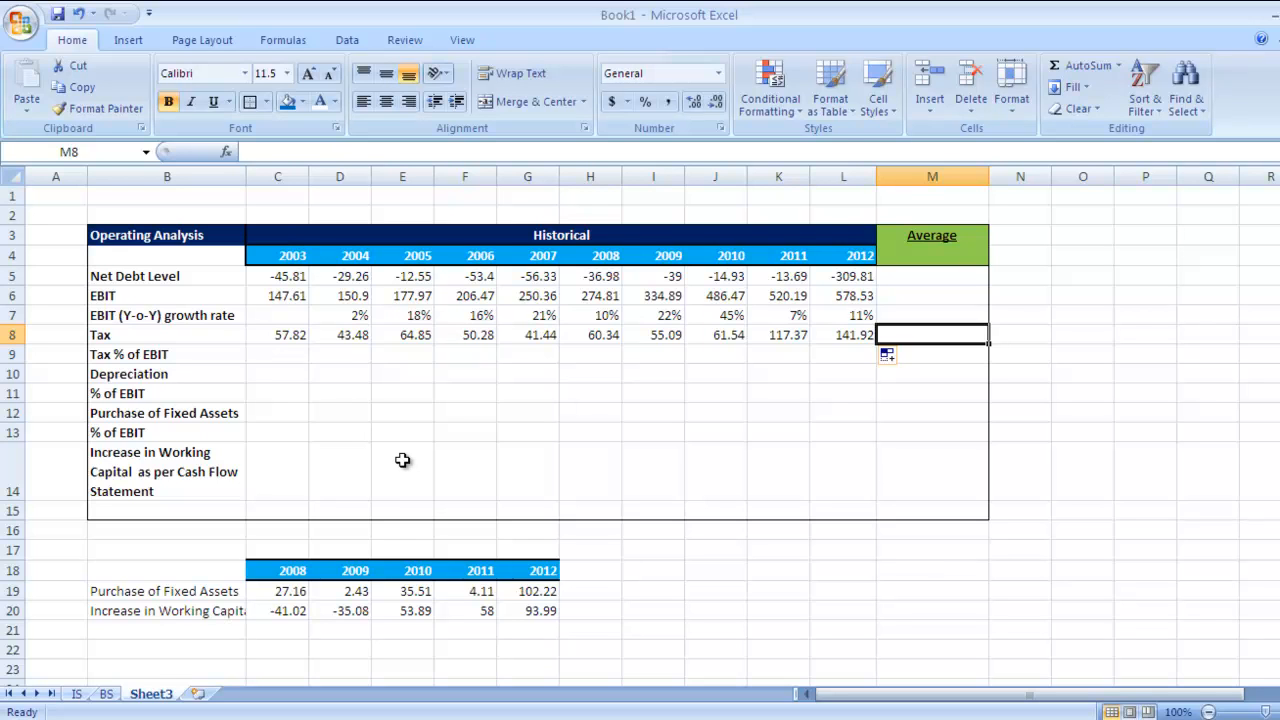
mouse_move(282, 356)
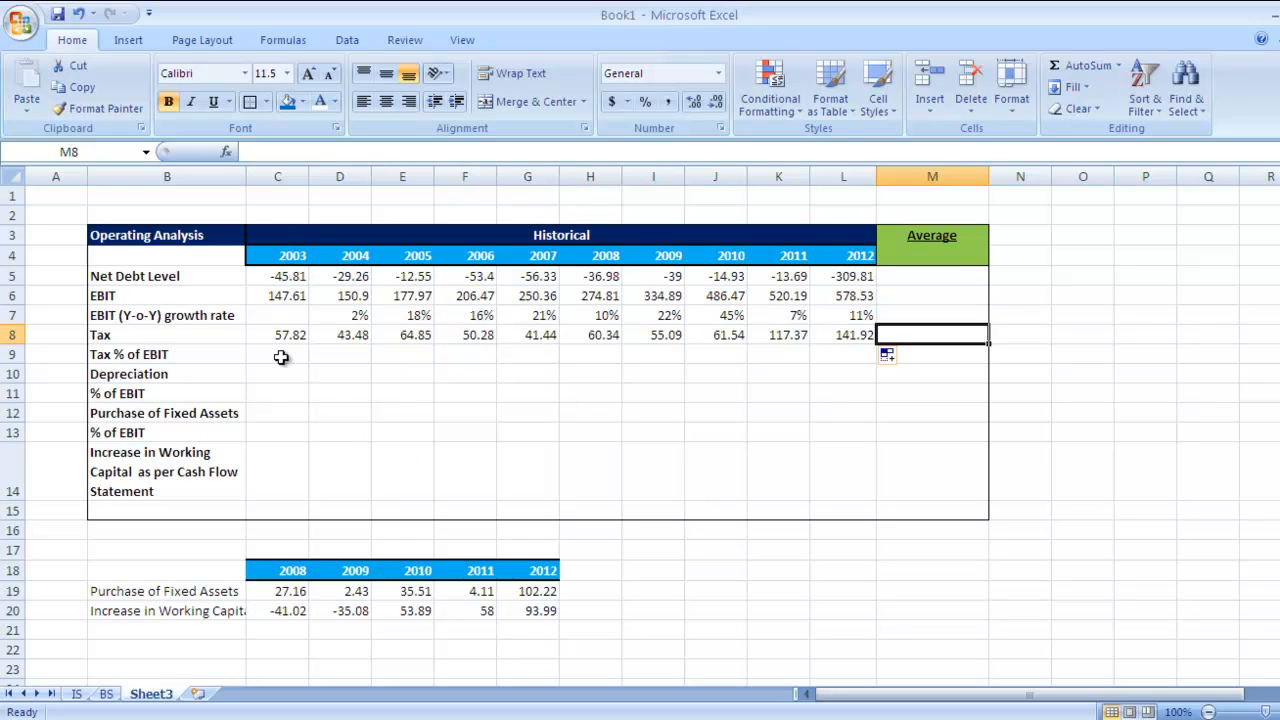
- Enter =C8/C6 in C9 so 2003 Tax % of EBIT shows 39%
left_click(276, 354)
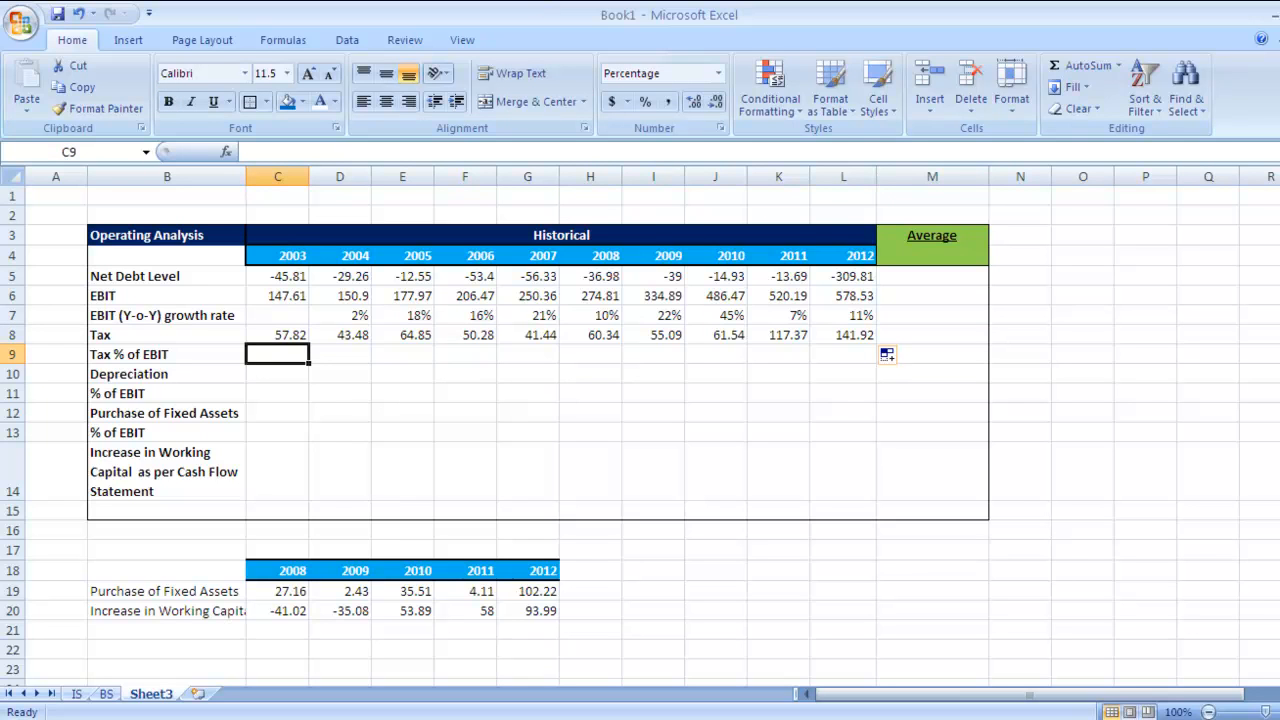
type("=C8")
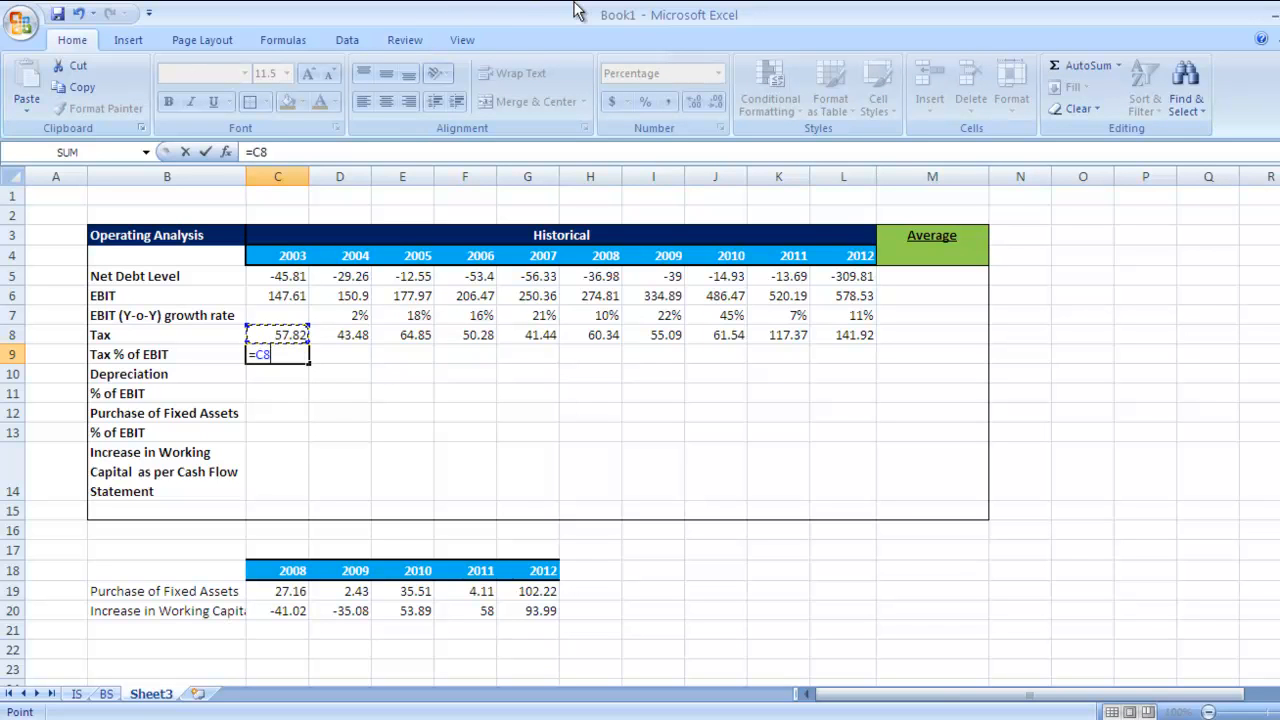
type("/")
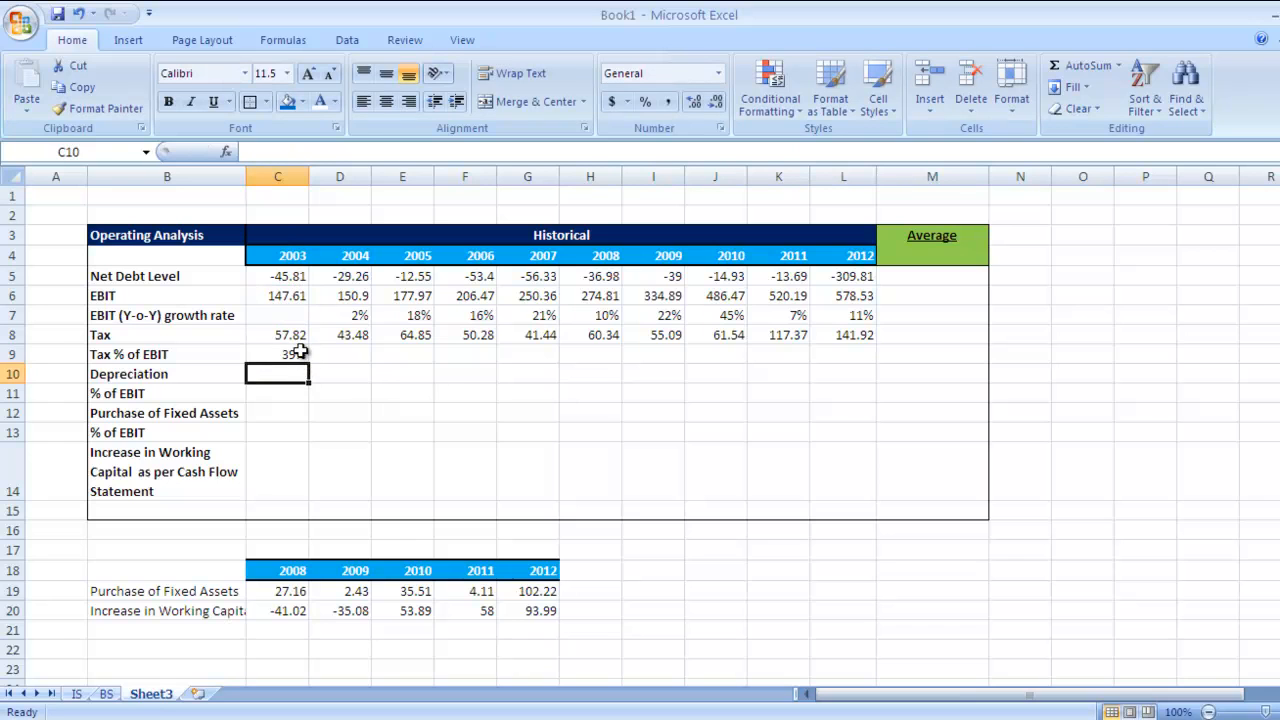
left_click(276, 354)
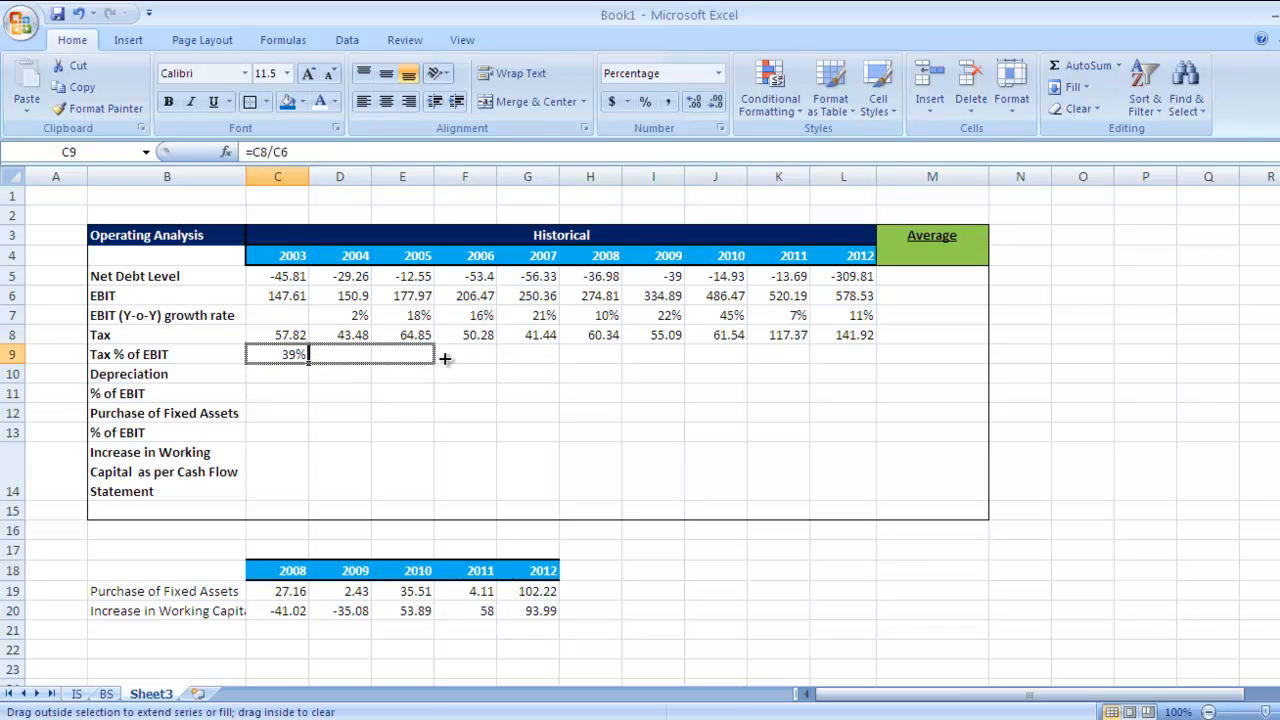
- Copy the Tax % of EBIT formula across to 2012 and verify the 2006 and 2012 cells
left_click_drag(308, 360, 860, 354)
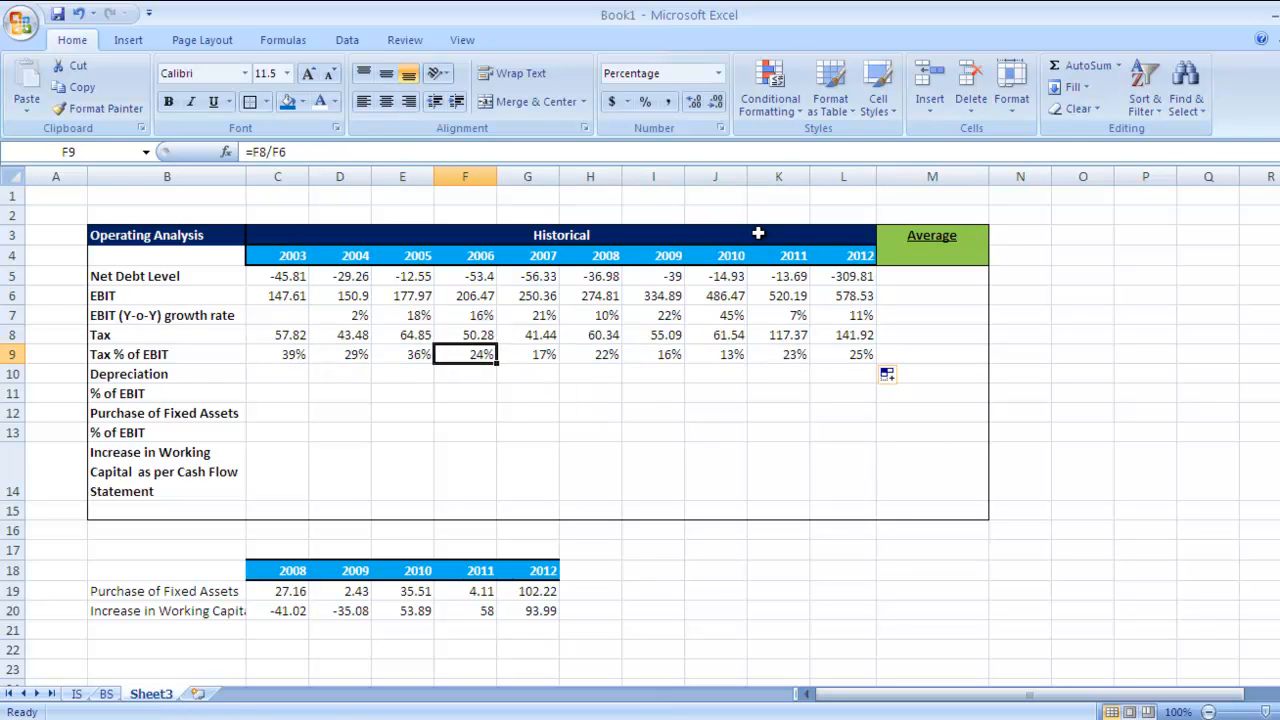
left_click(652, 354)
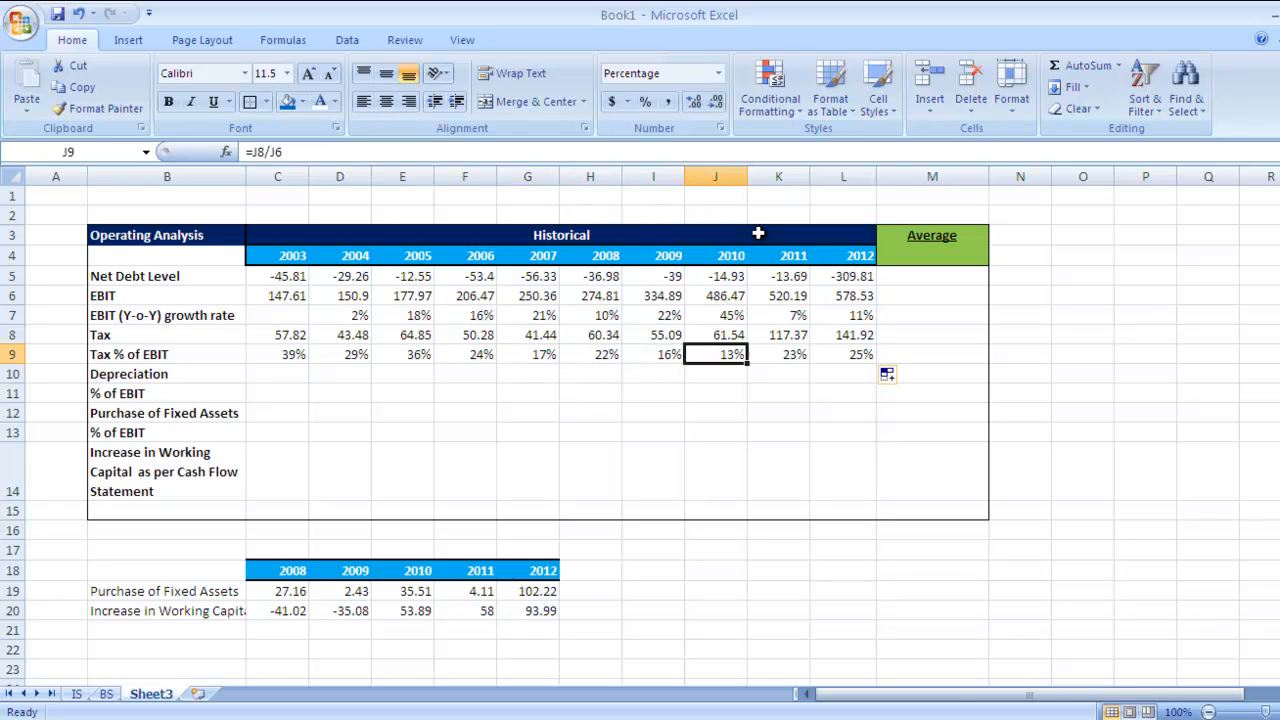
left_click(844, 354)
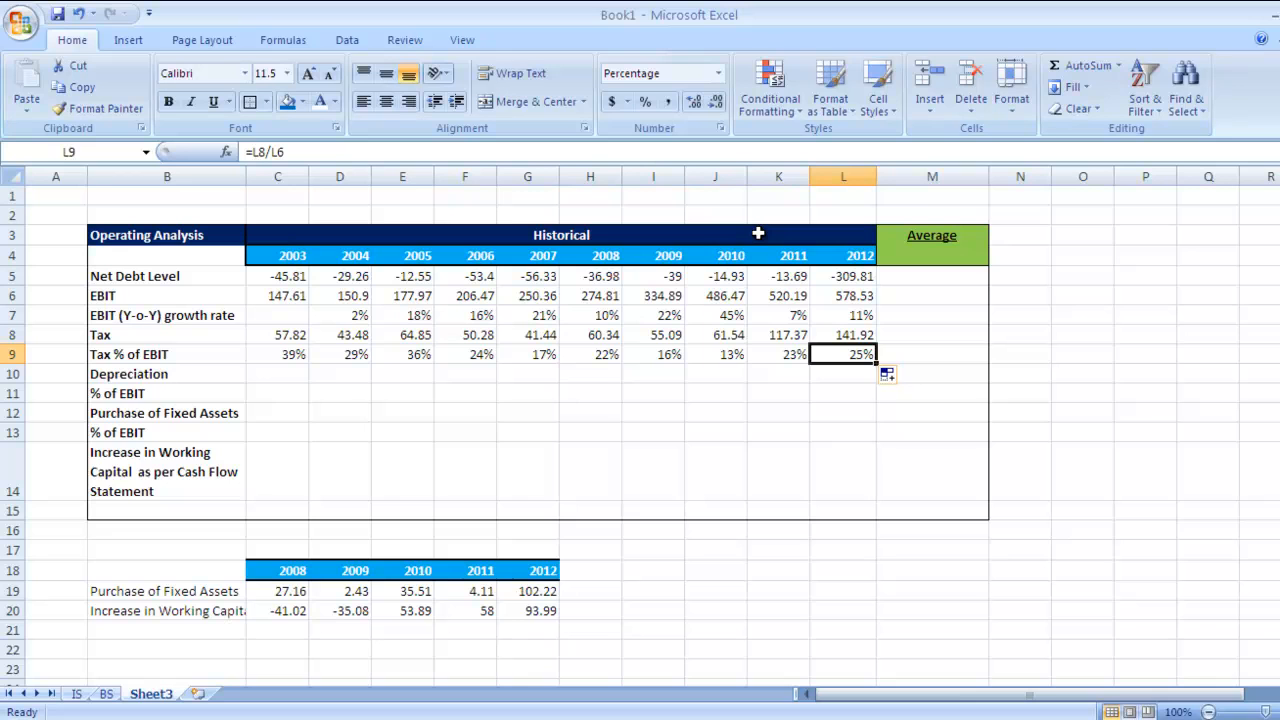
mouse_move(884, 4)
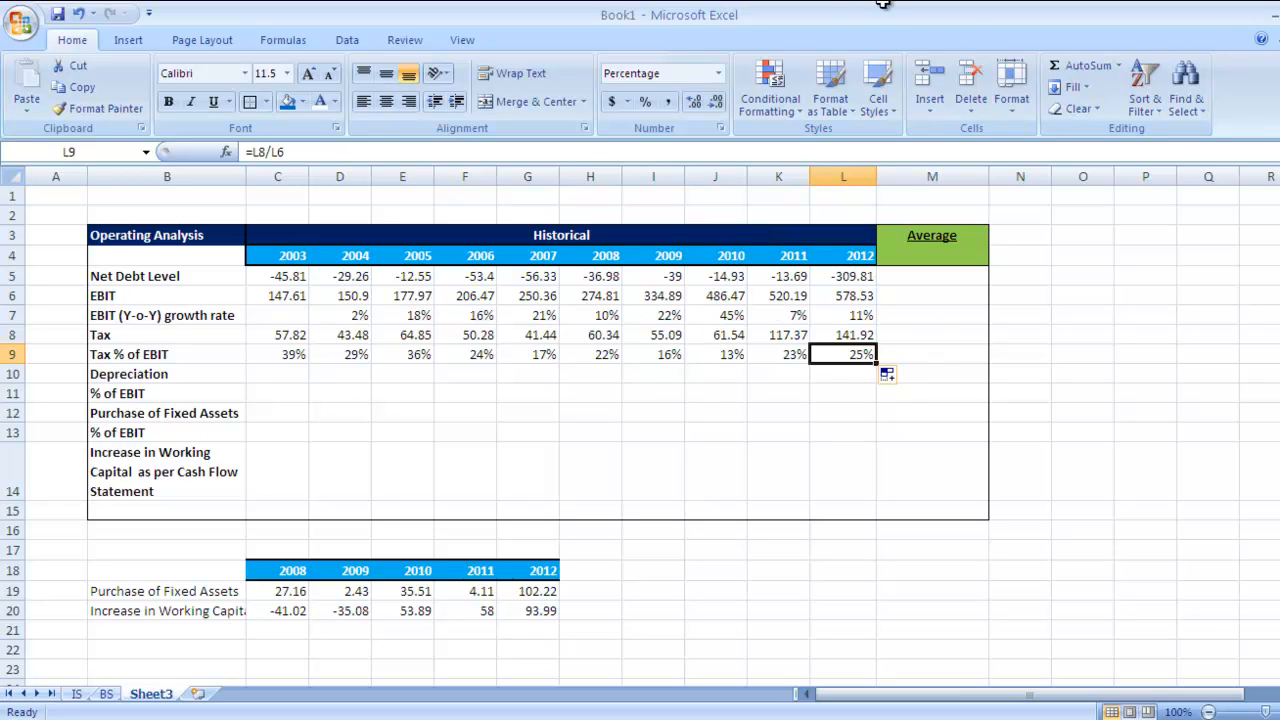
mouse_move(1014, 480)
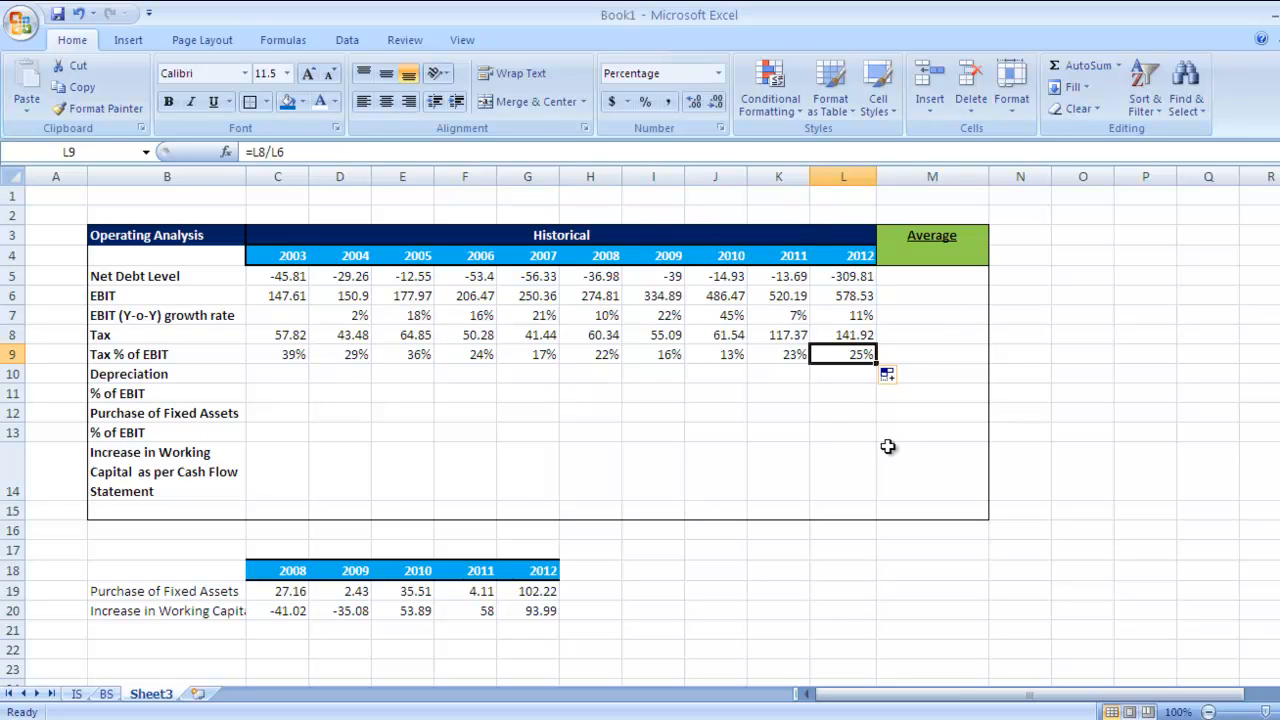
mouse_move(1012, 512)
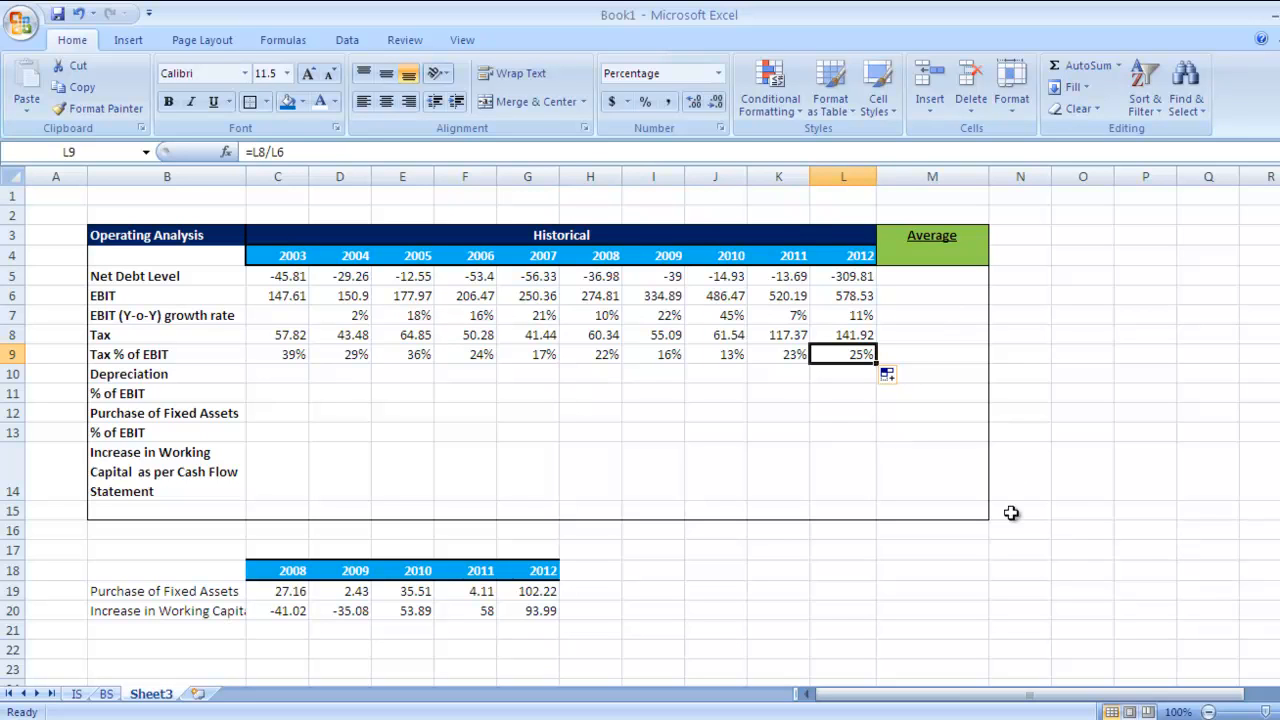
mouse_move(900, 414)
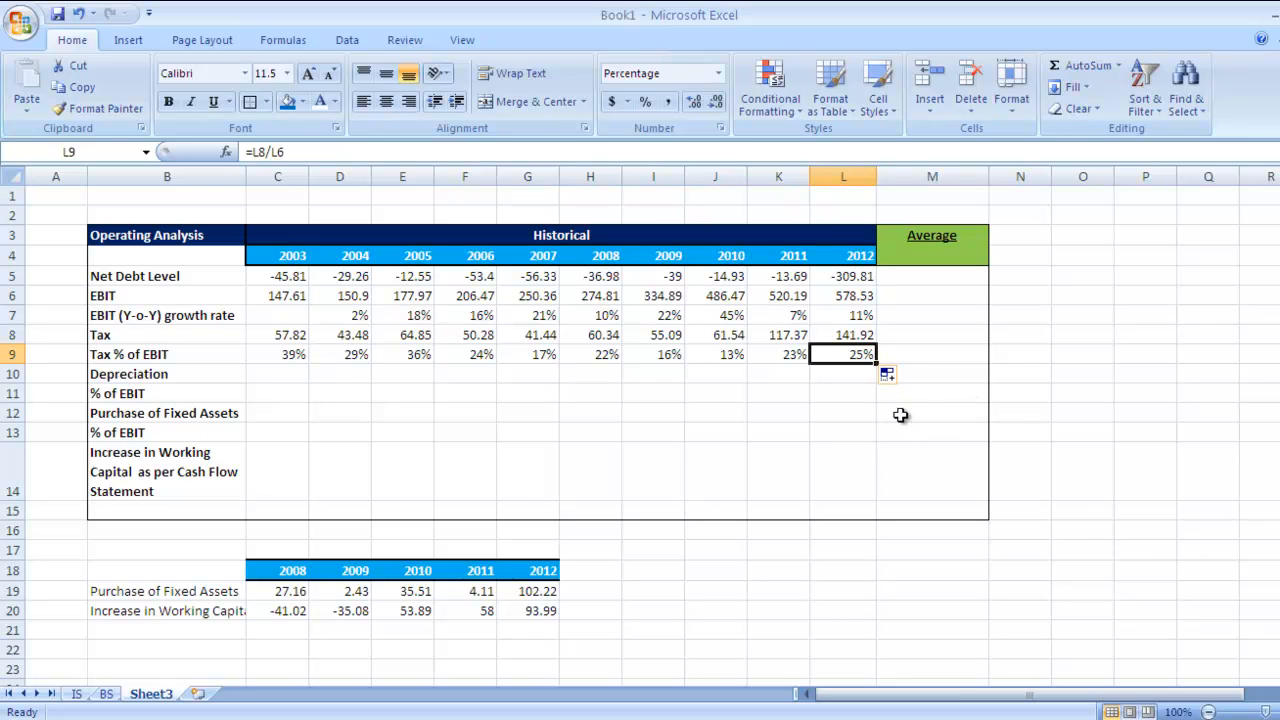
mouse_move(1260, 590)
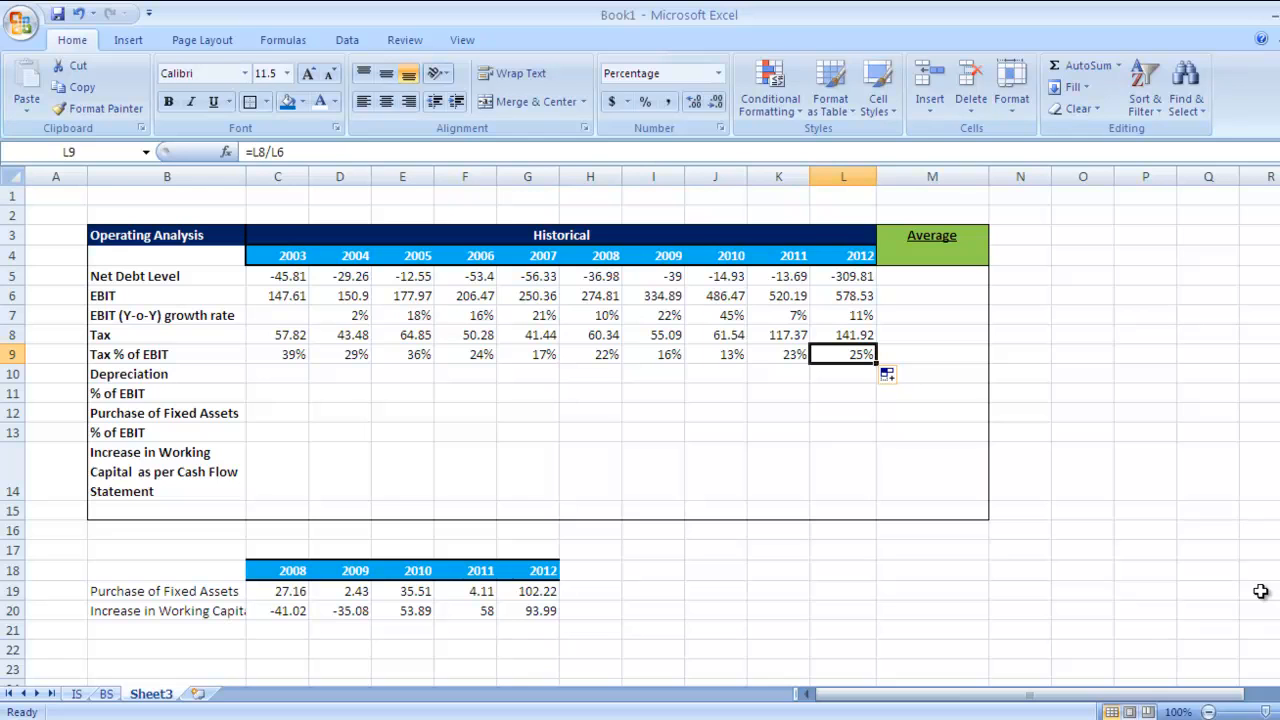
mouse_move(468, 368)
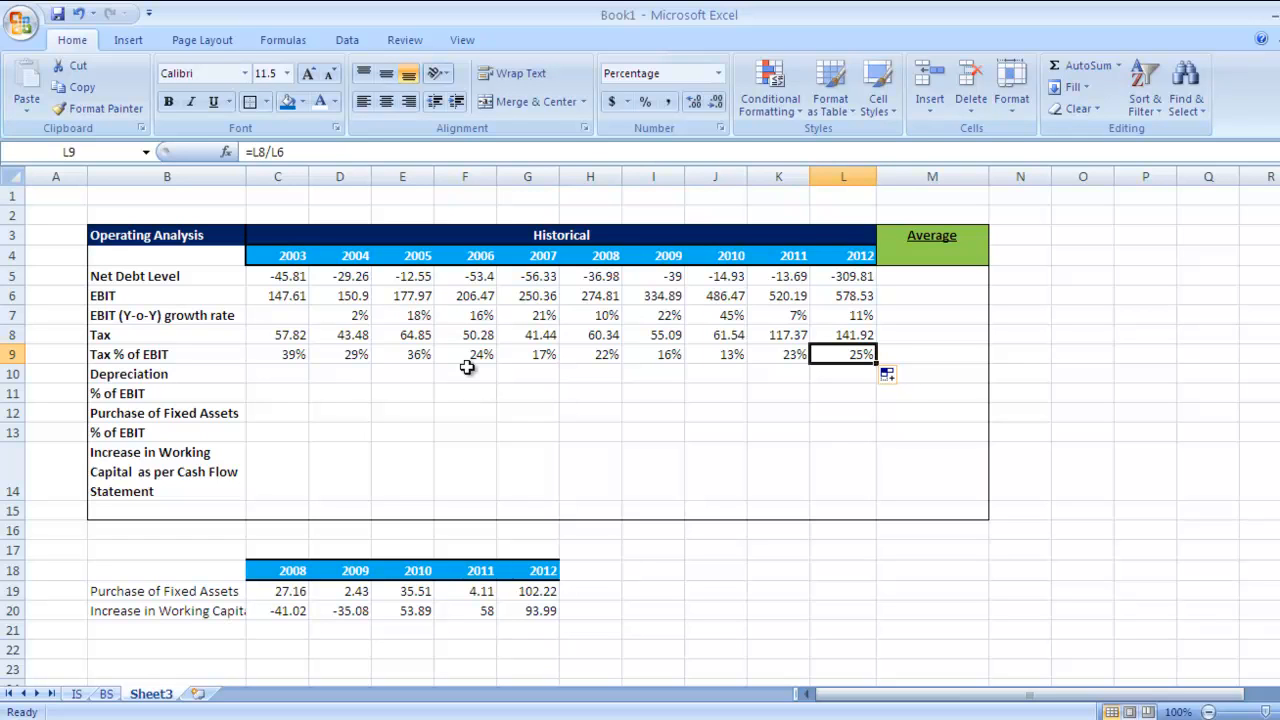
mouse_move(294, 376)
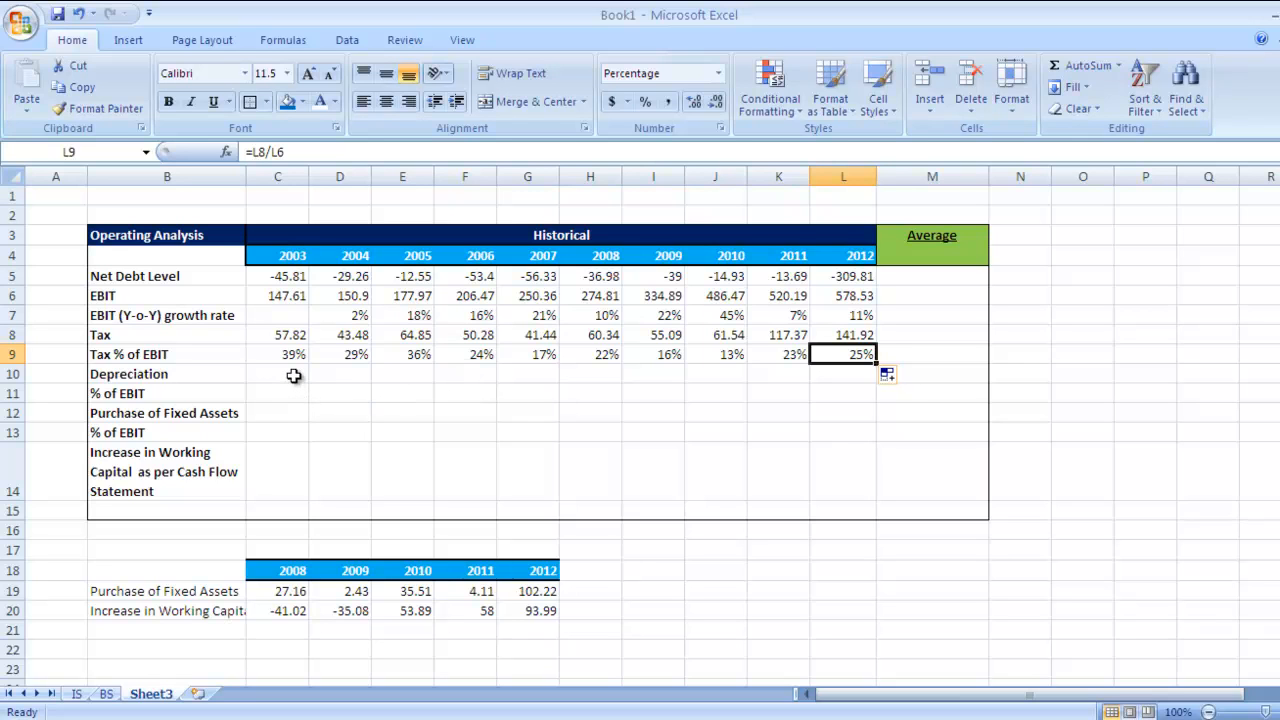
- Link C10 to the IS sheet's 2003 depreciation 19.47 and fill it across to L10
left_click(276, 374)
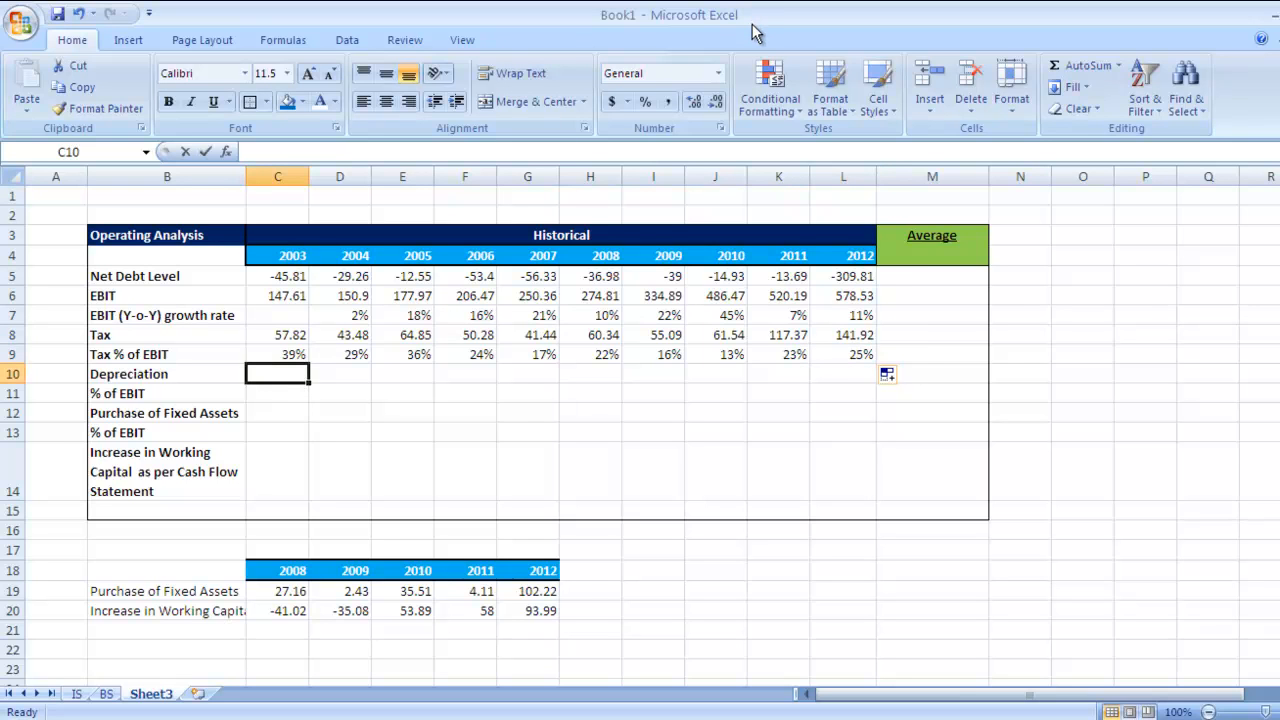
type("=")
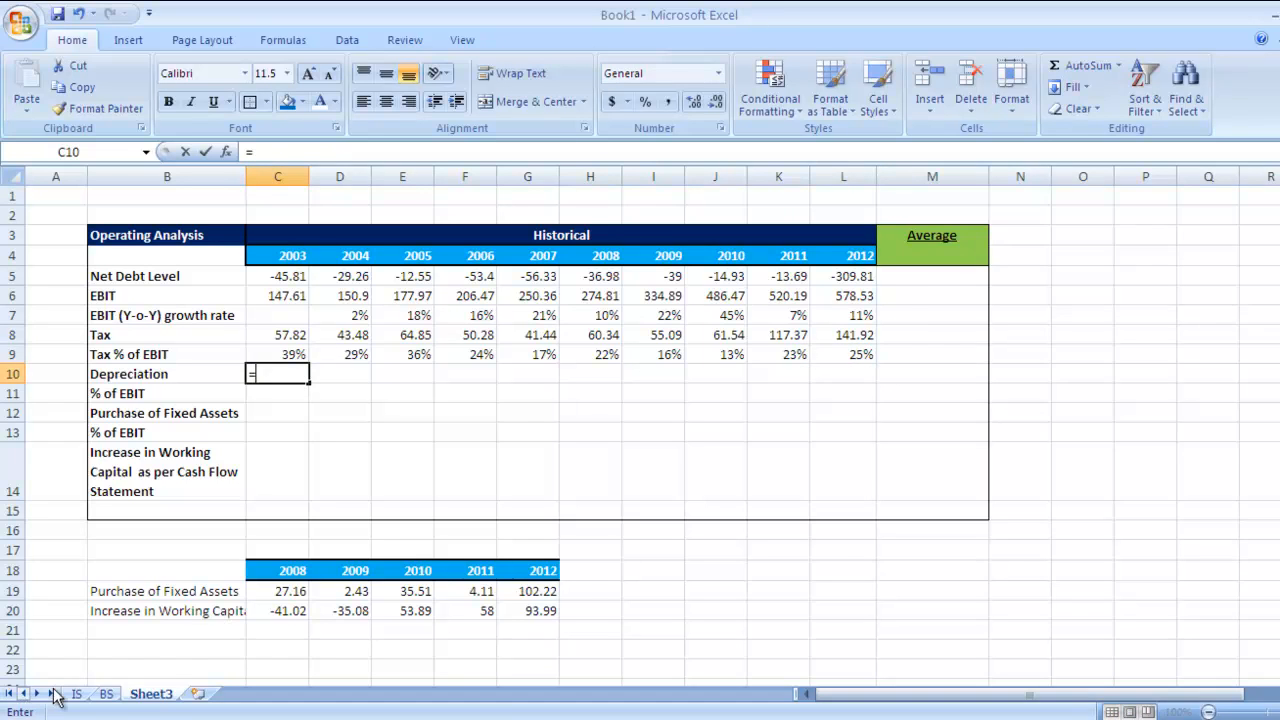
left_click(76, 692)
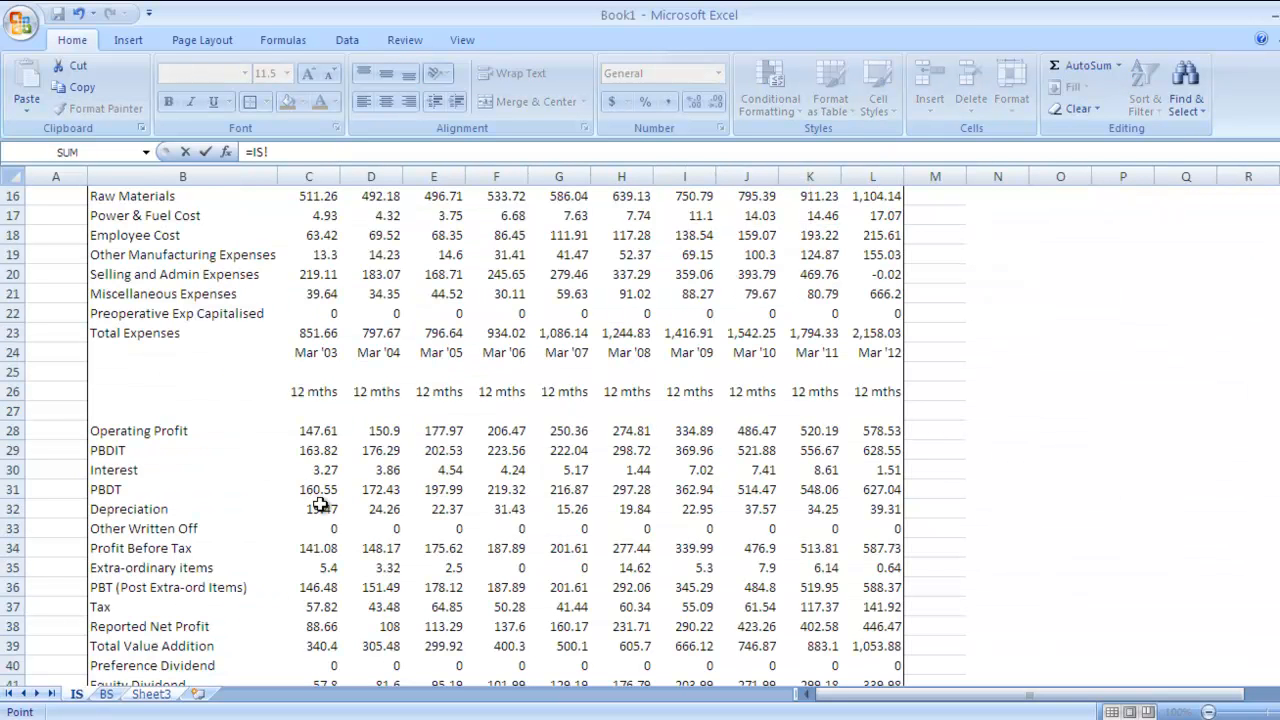
left_click(308, 508)
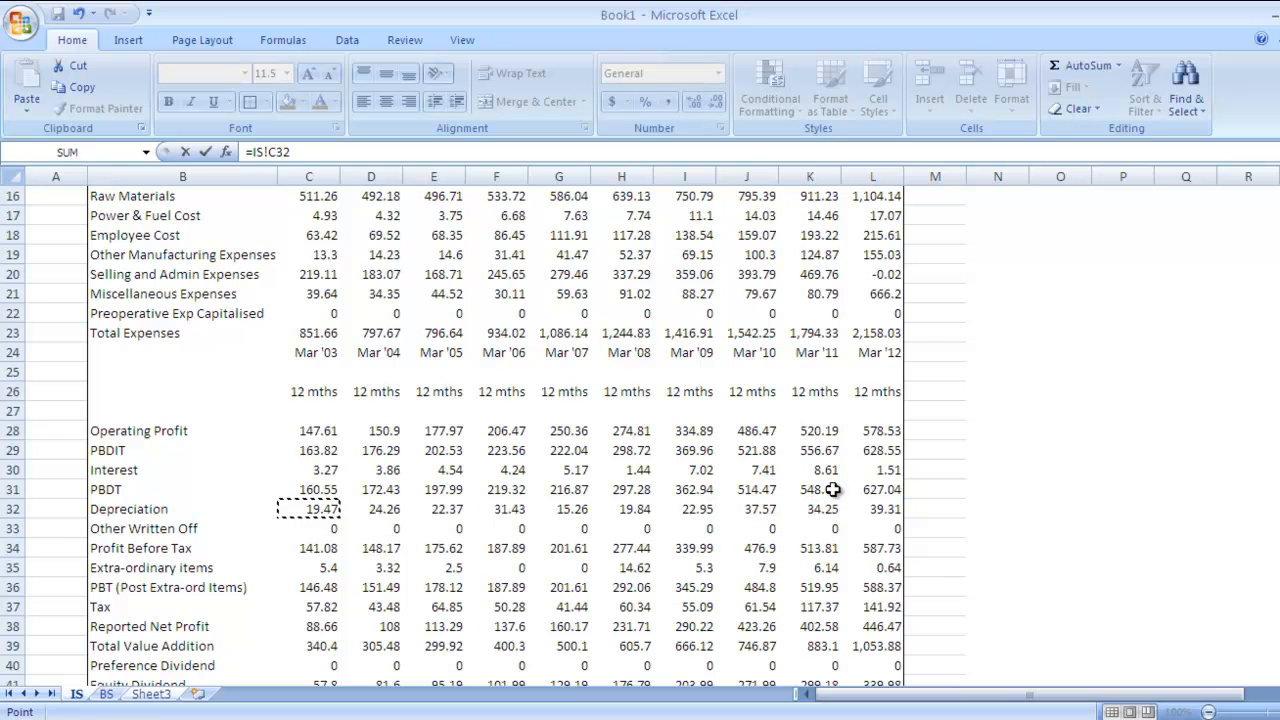
left_click(150, 692)
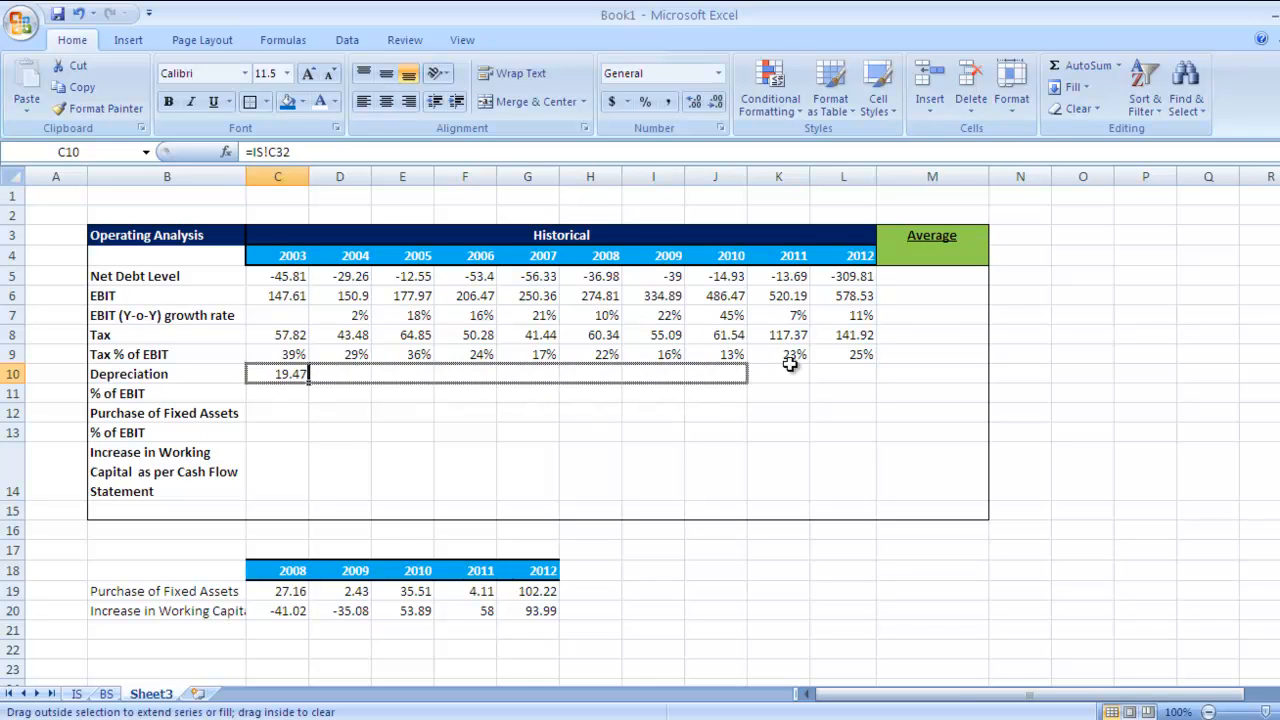
left_click_drag(308, 374, 876, 374)
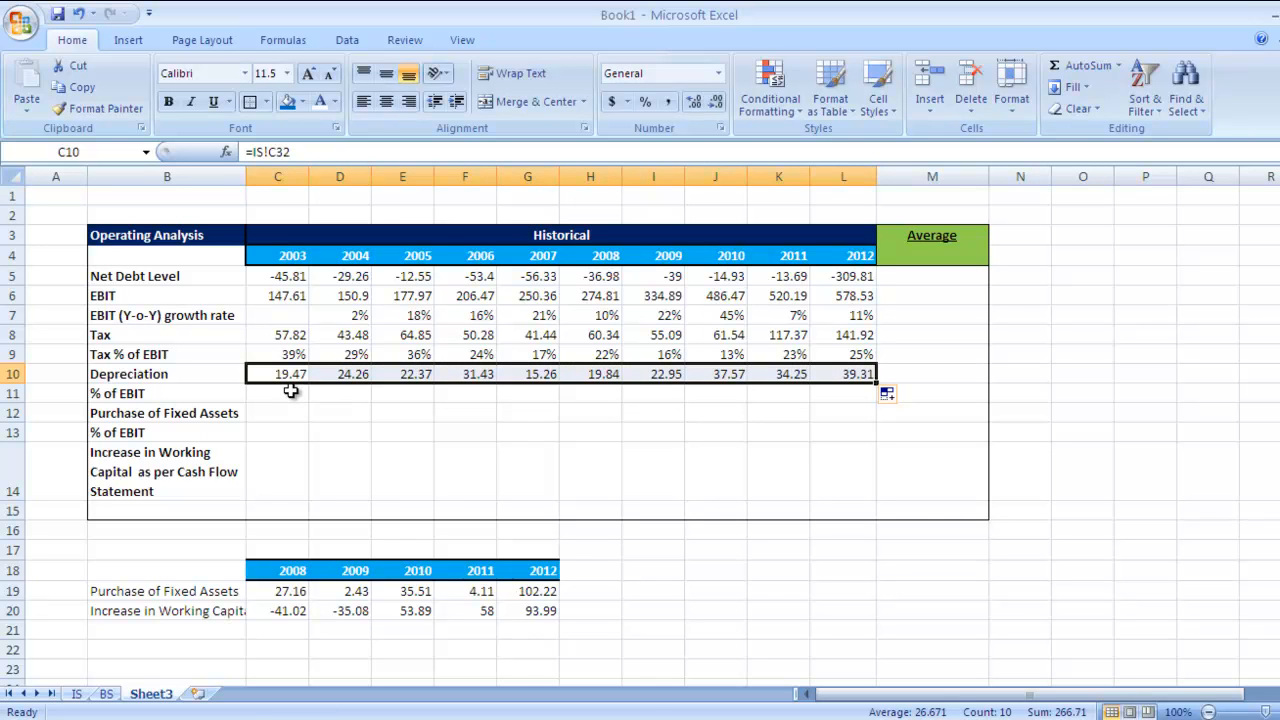
mouse_move(288, 394)
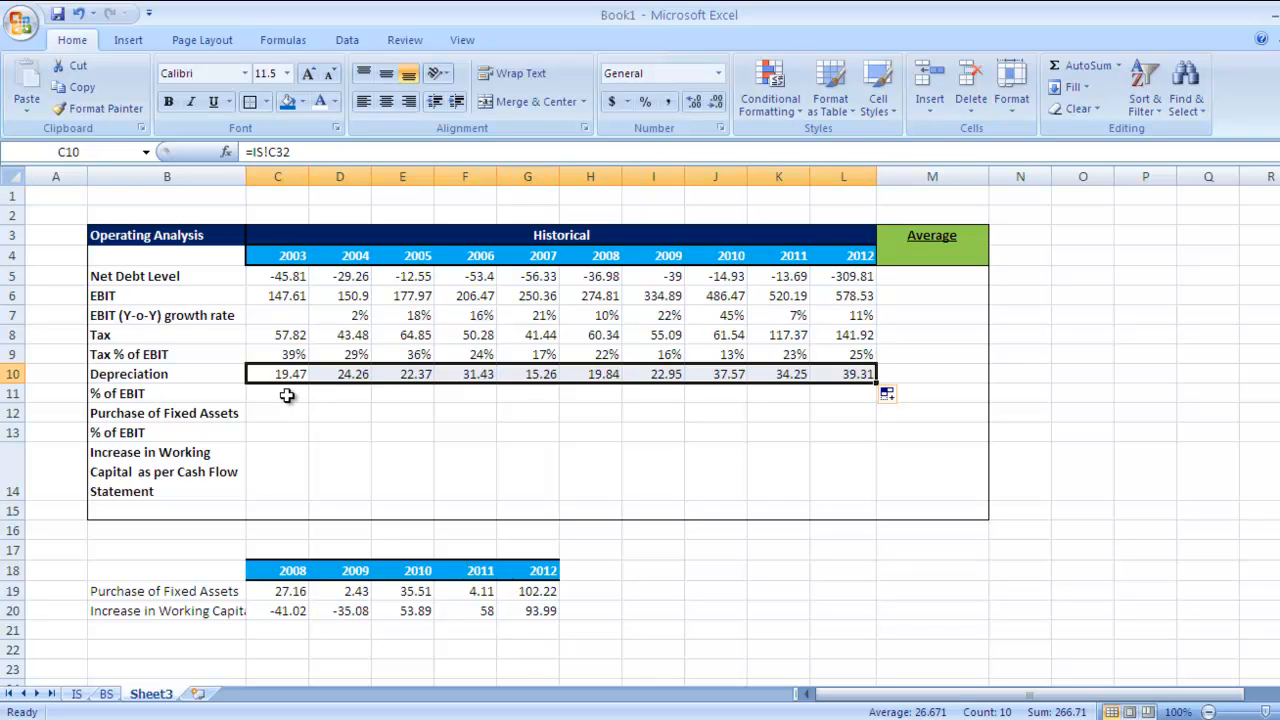
- Enter depreciation divided by EBIT (=C10/C6) in C11, giving 13% for 2003
left_click(276, 392)
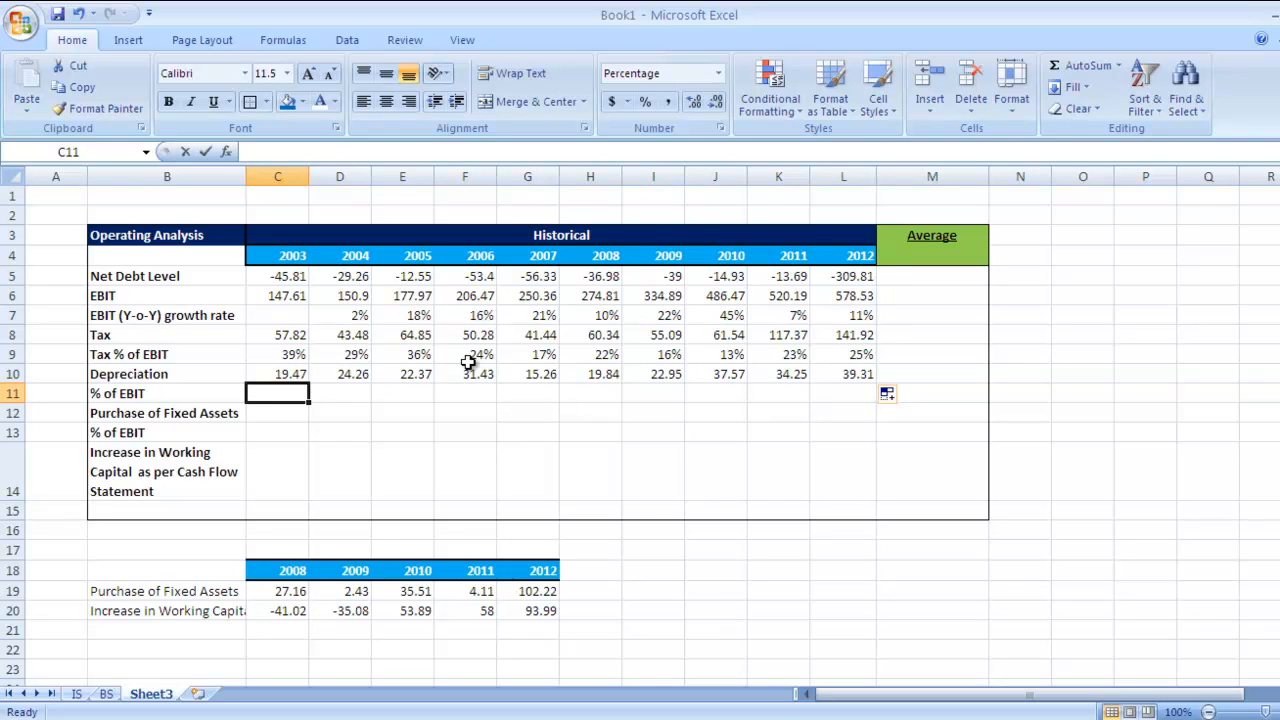
type("=C10")
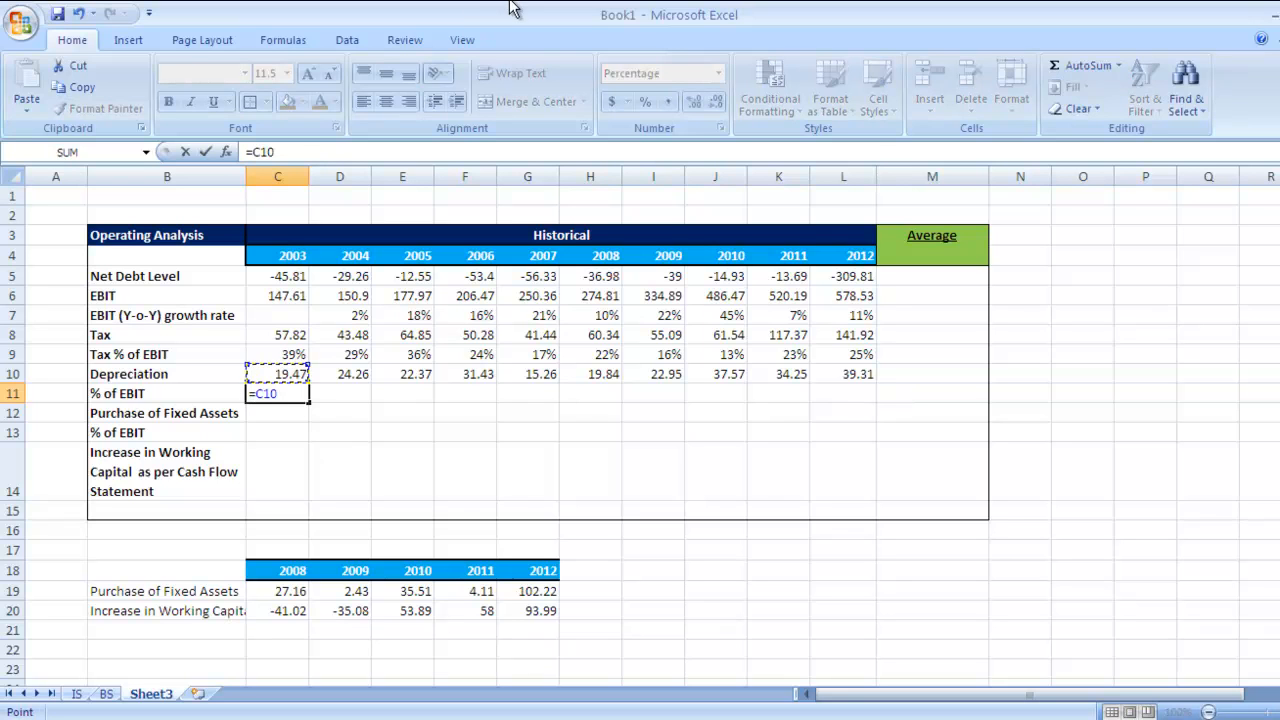
type("/")
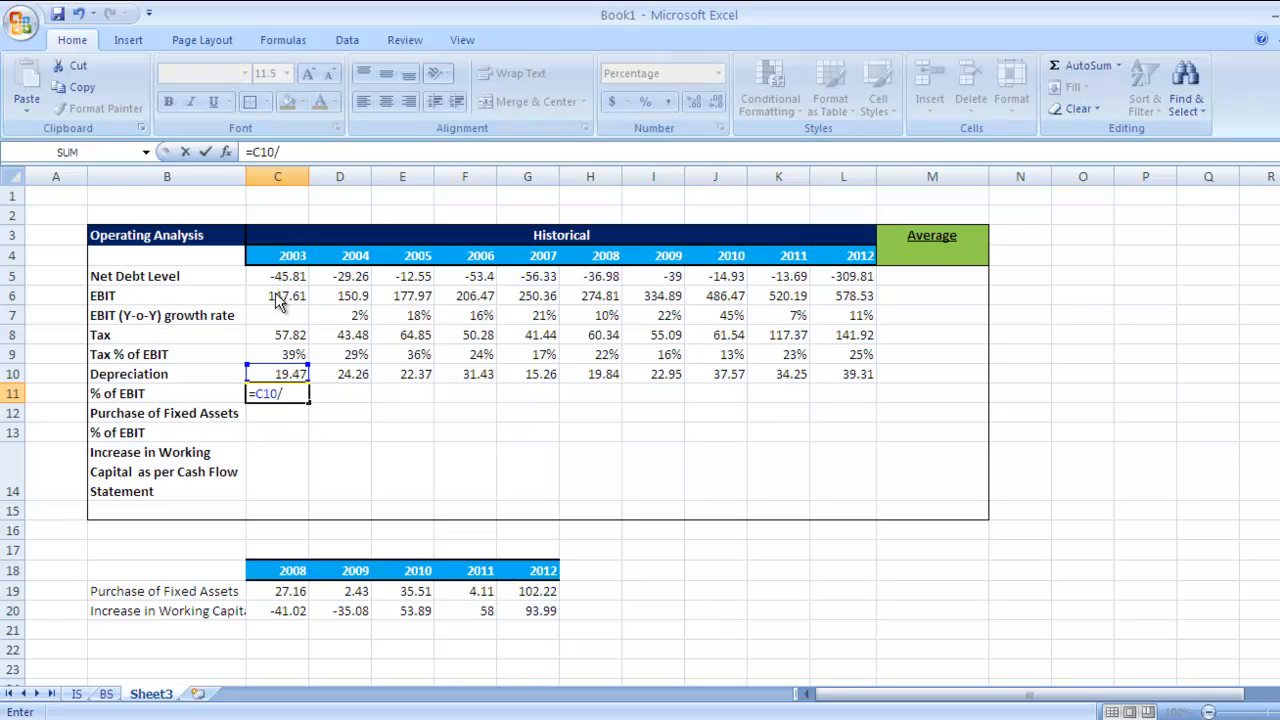
left_click(276, 296)
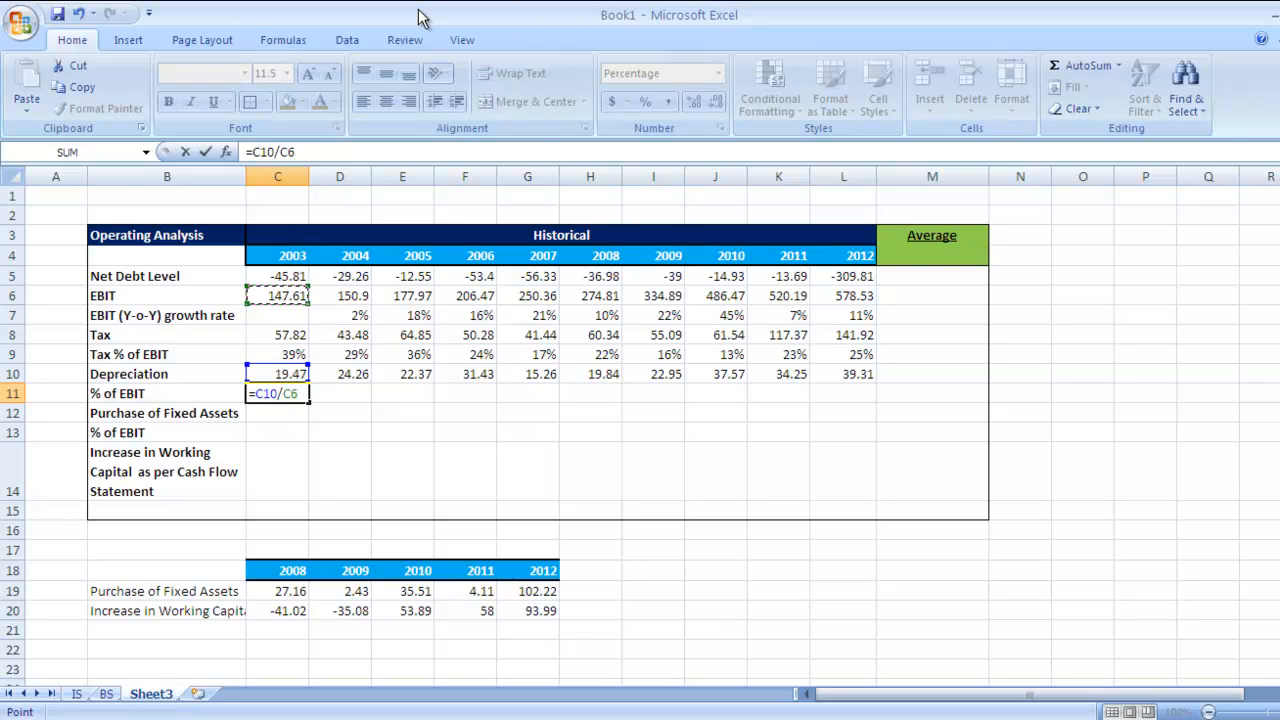
mouse_move(418, 12)
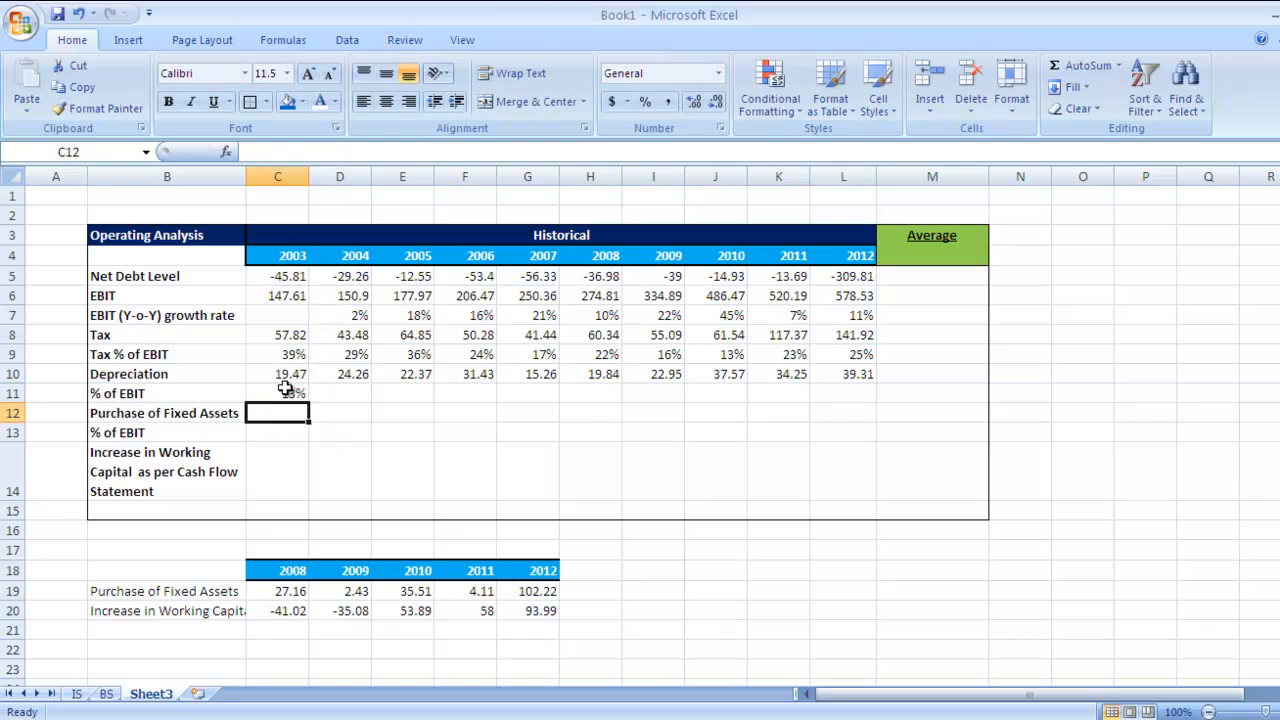
left_click(276, 392)
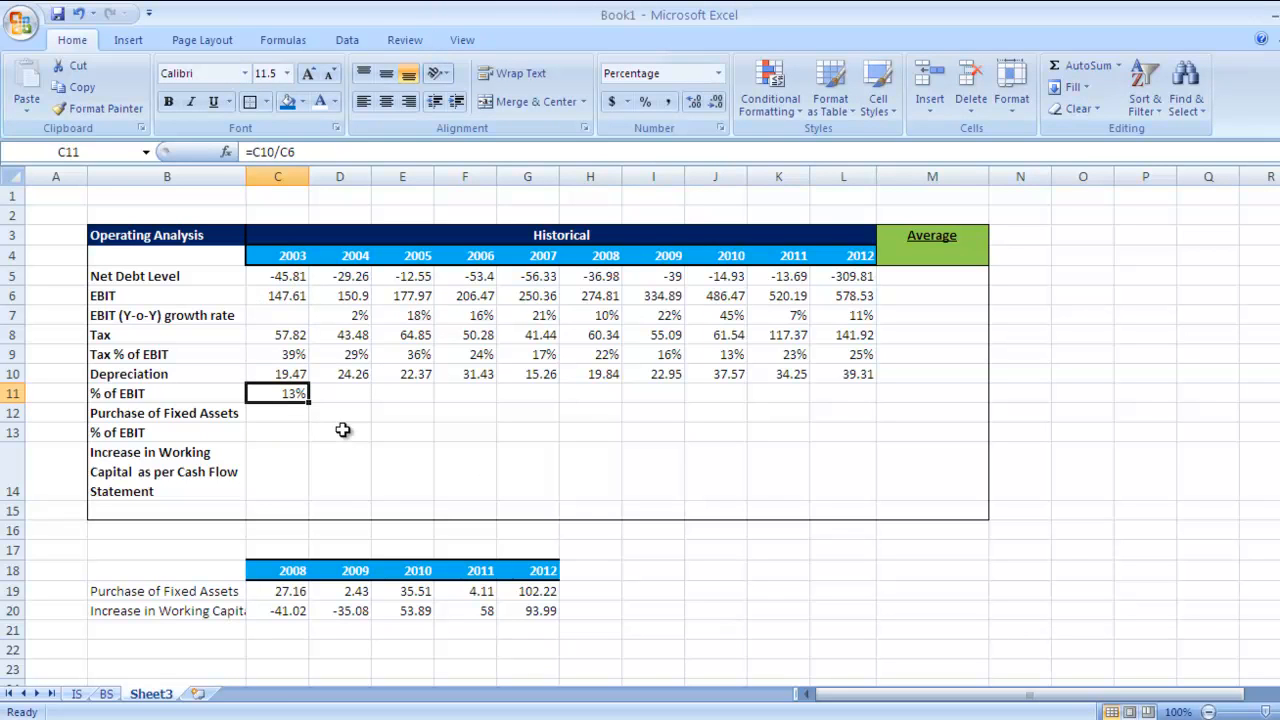
mouse_move(310, 404)
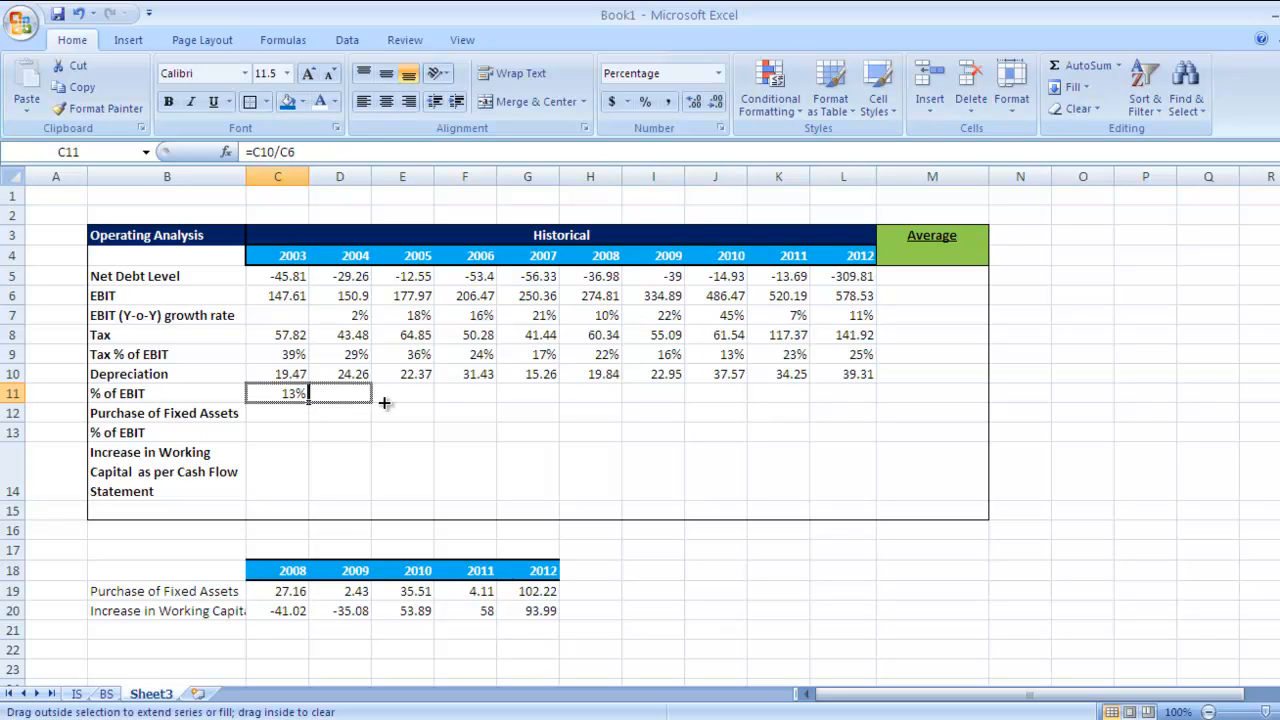
- Fill the Depreciation % of EBIT formula from C11 across to L11 and verify 2012
left_click_drag(304, 392, 718, 392)
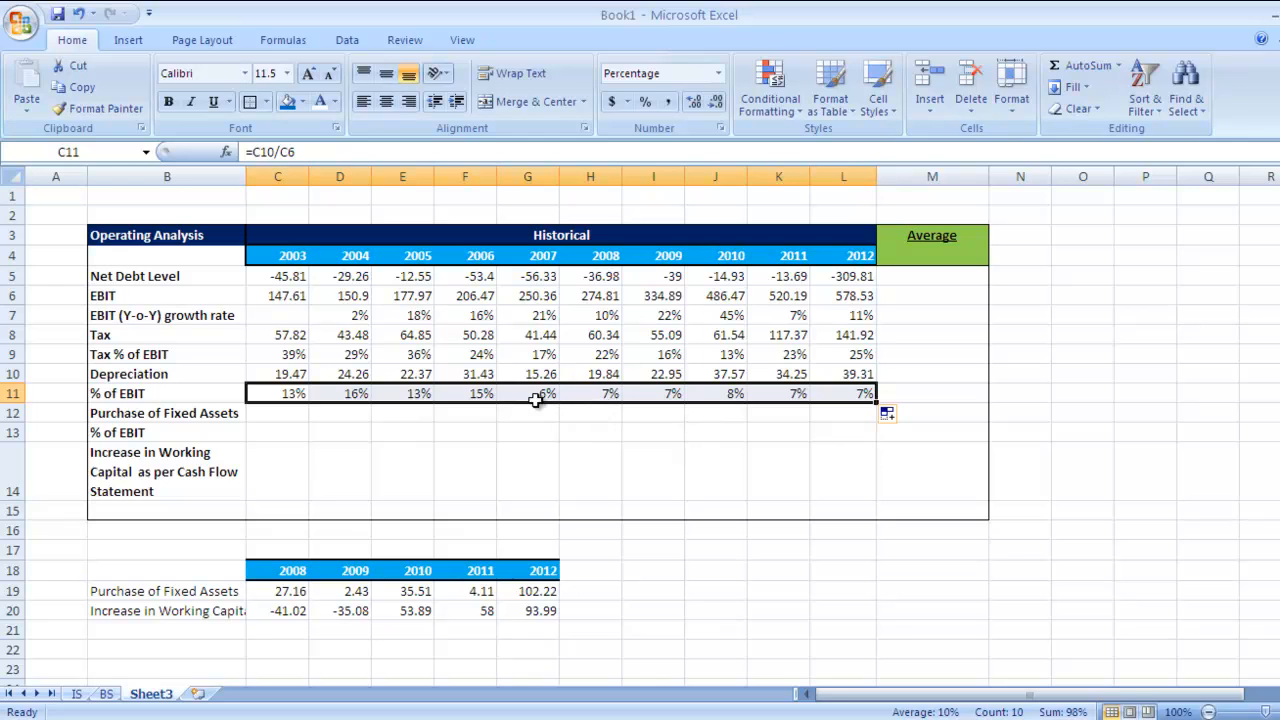
mouse_move(788, 410)
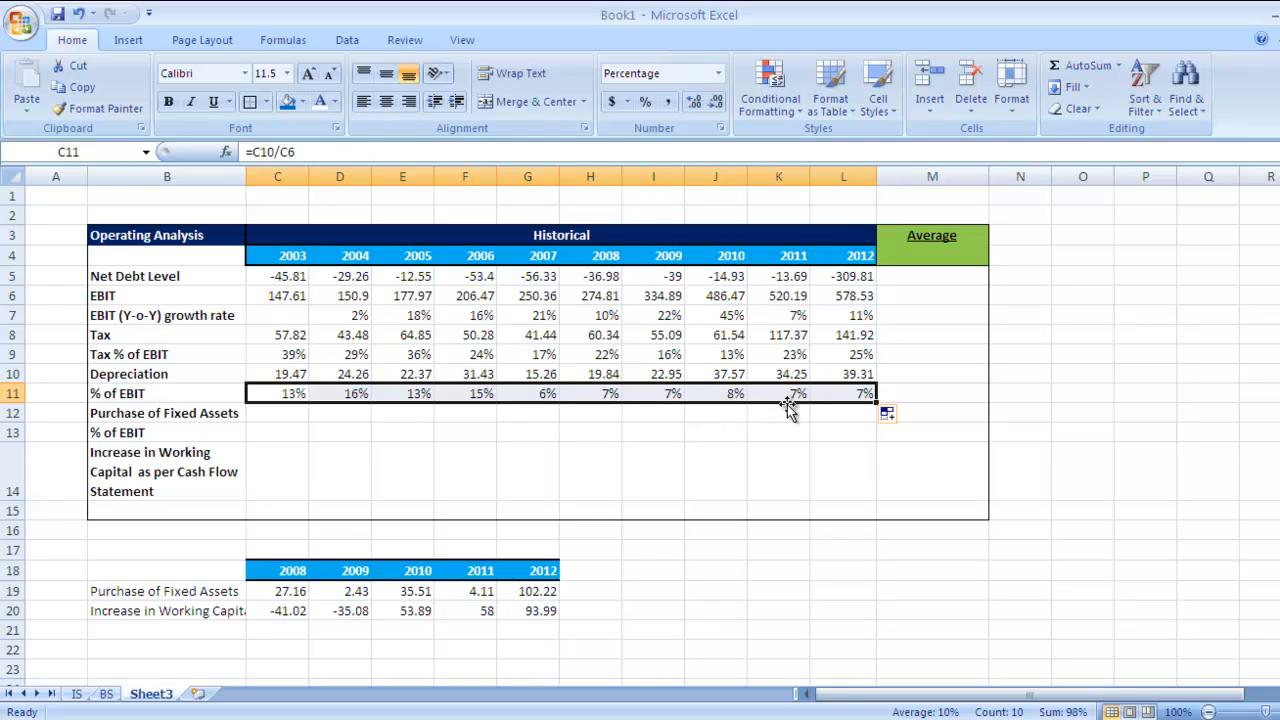
mouse_move(796, 404)
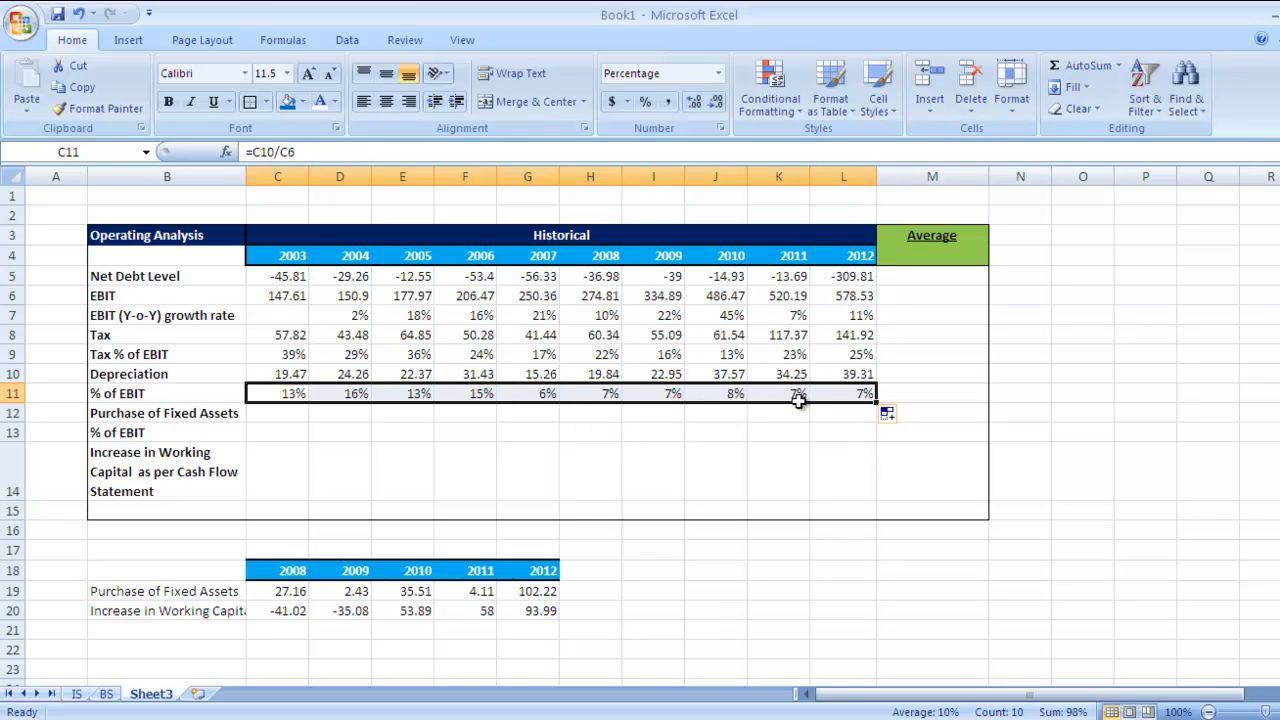
left_click(844, 392)
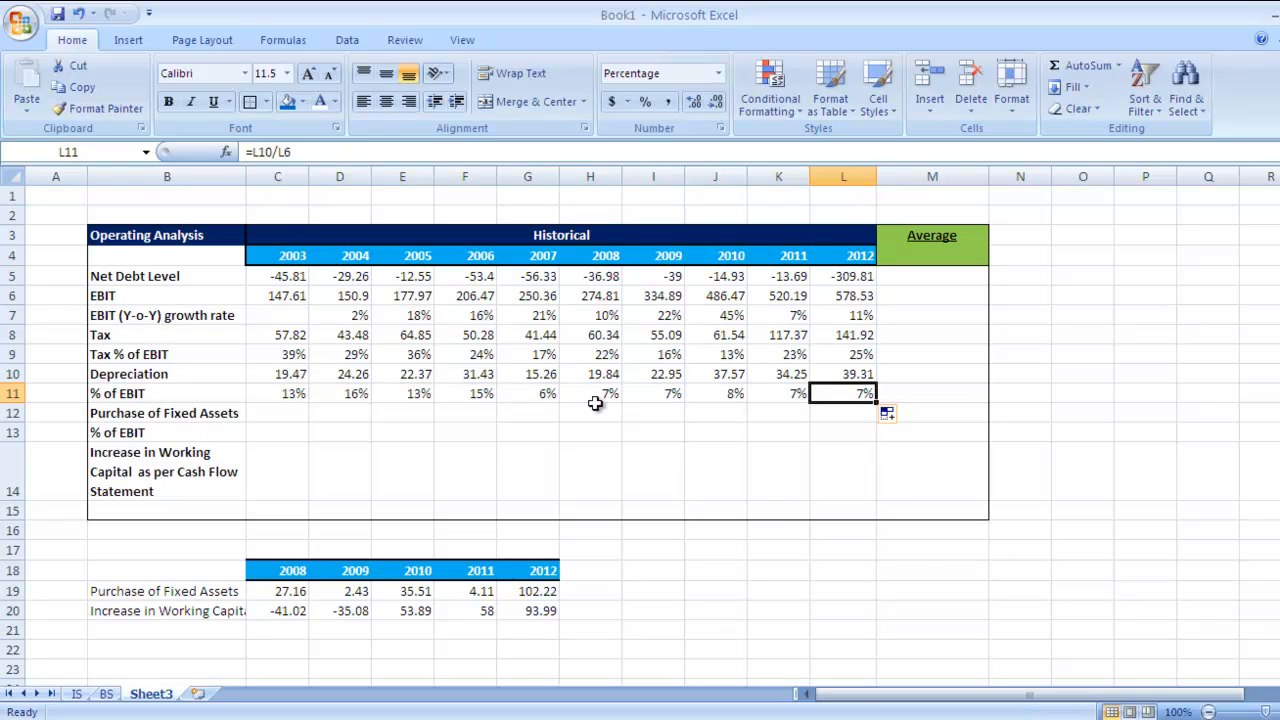
mouse_move(294, 412)
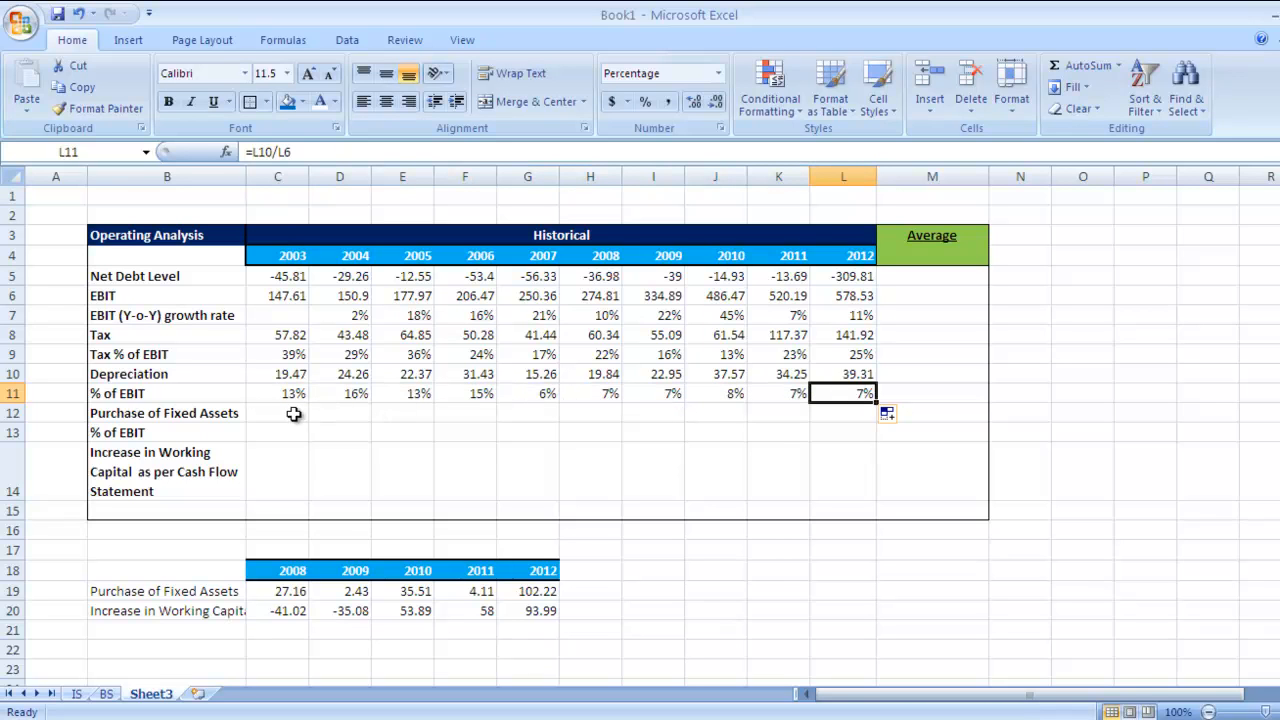